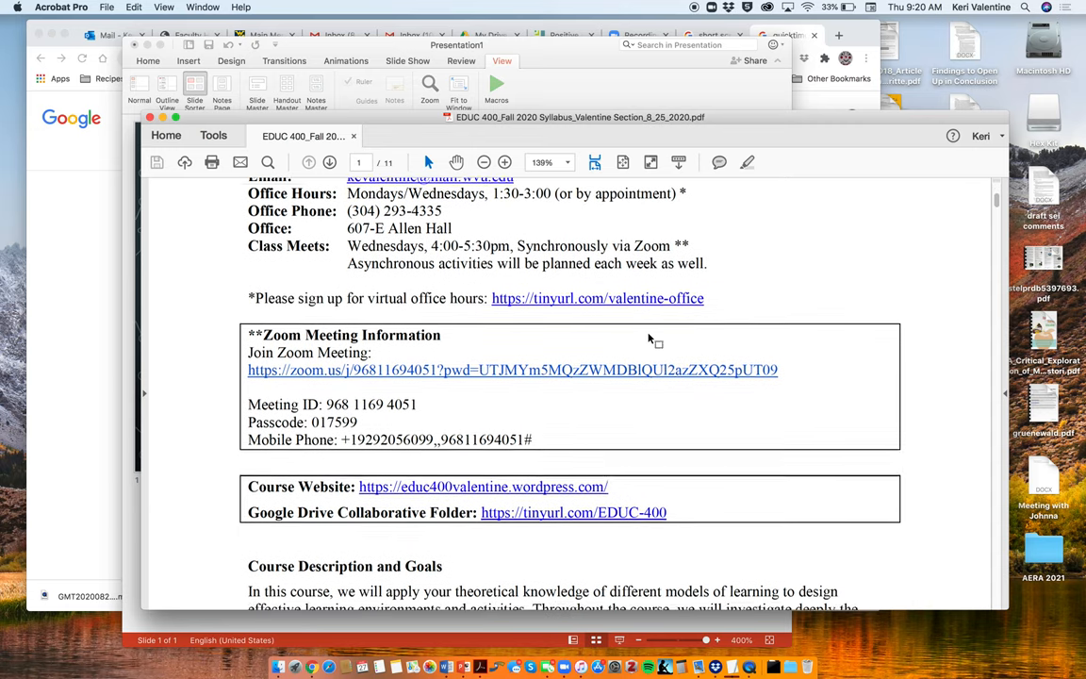
Step: Follow the syllabus's Google Drive Collaborative Folder link, allowing it past the security warning
scroll("down", 3)
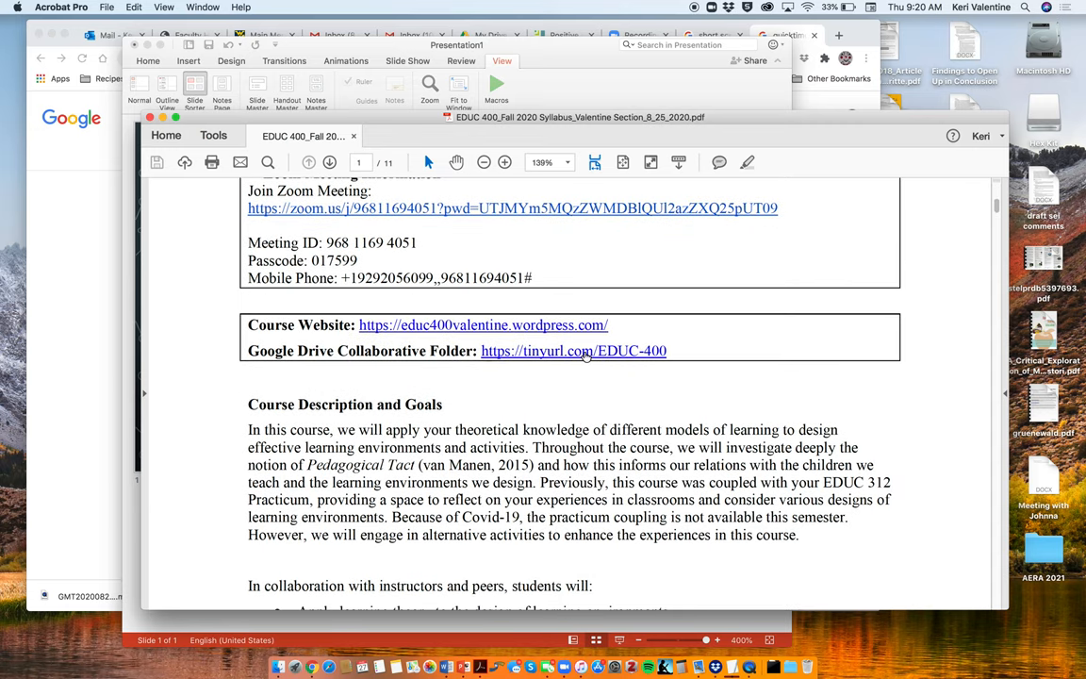
mouse_move(574, 351)
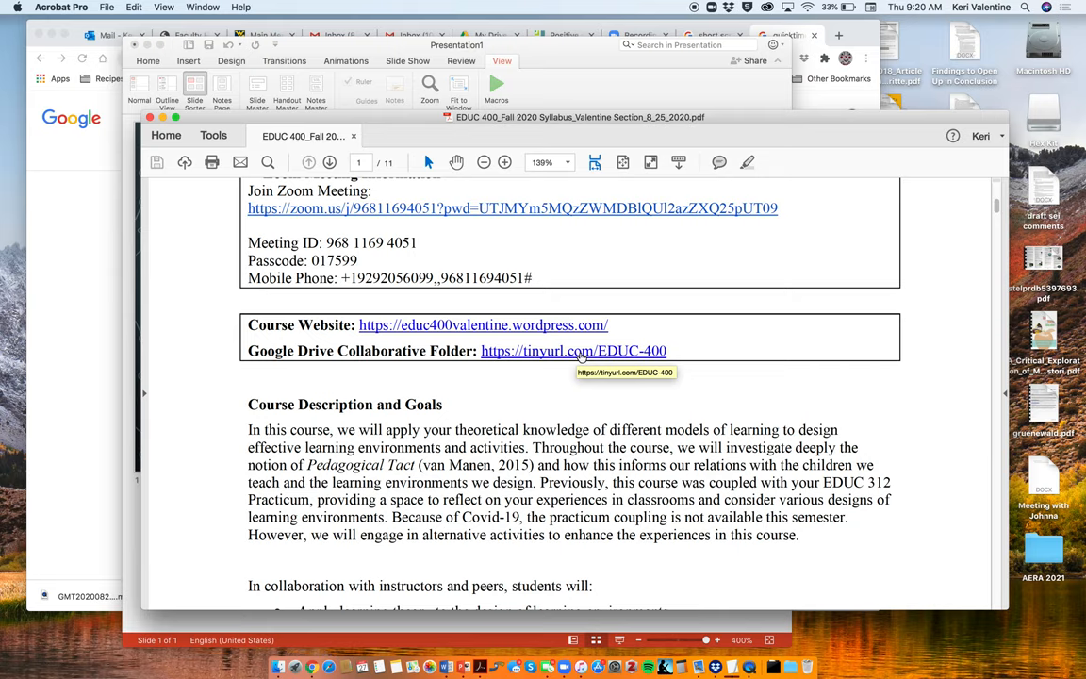
left_click(573, 351)
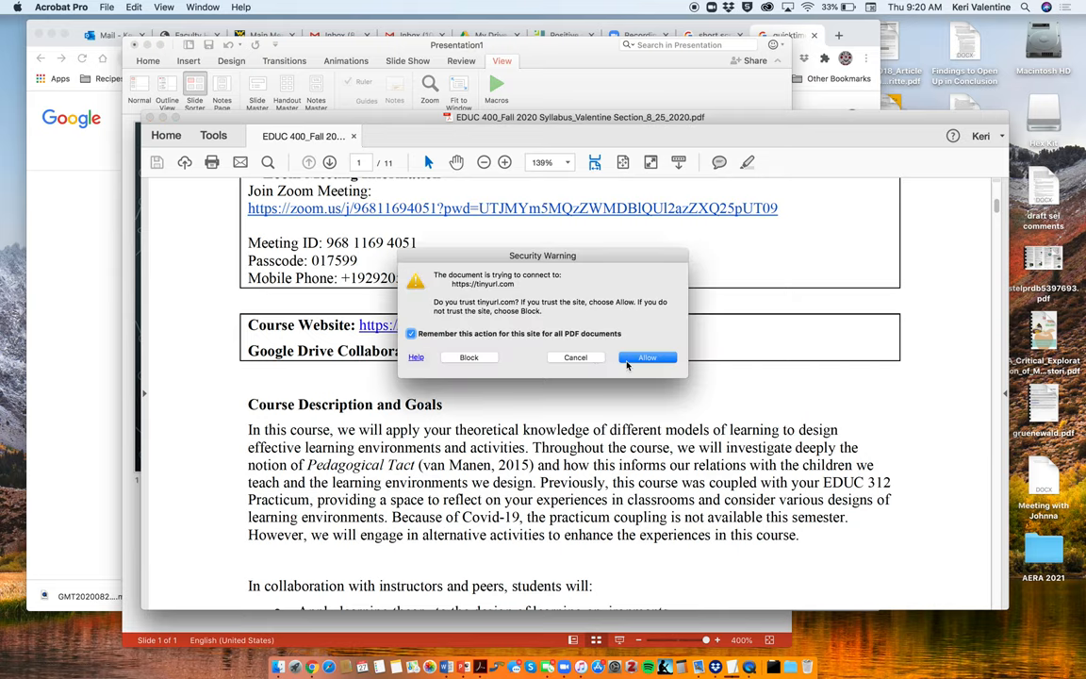
left_click(647, 358)
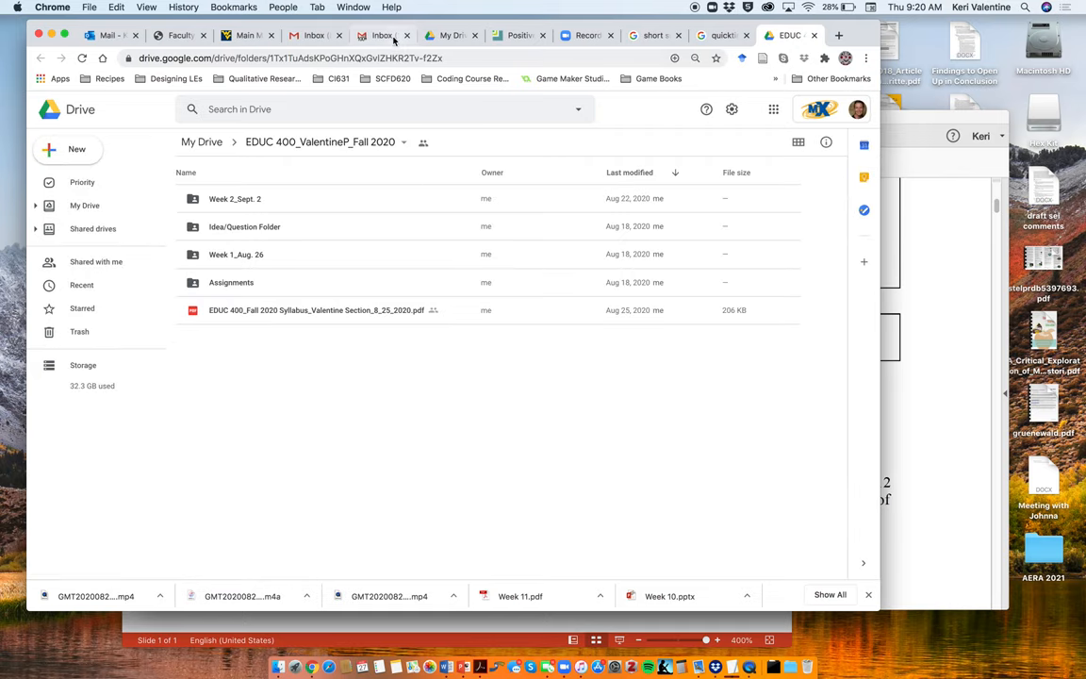
Step: Switch to the Gmail inbox tab and show the Google apps grid
left_click(382, 35)
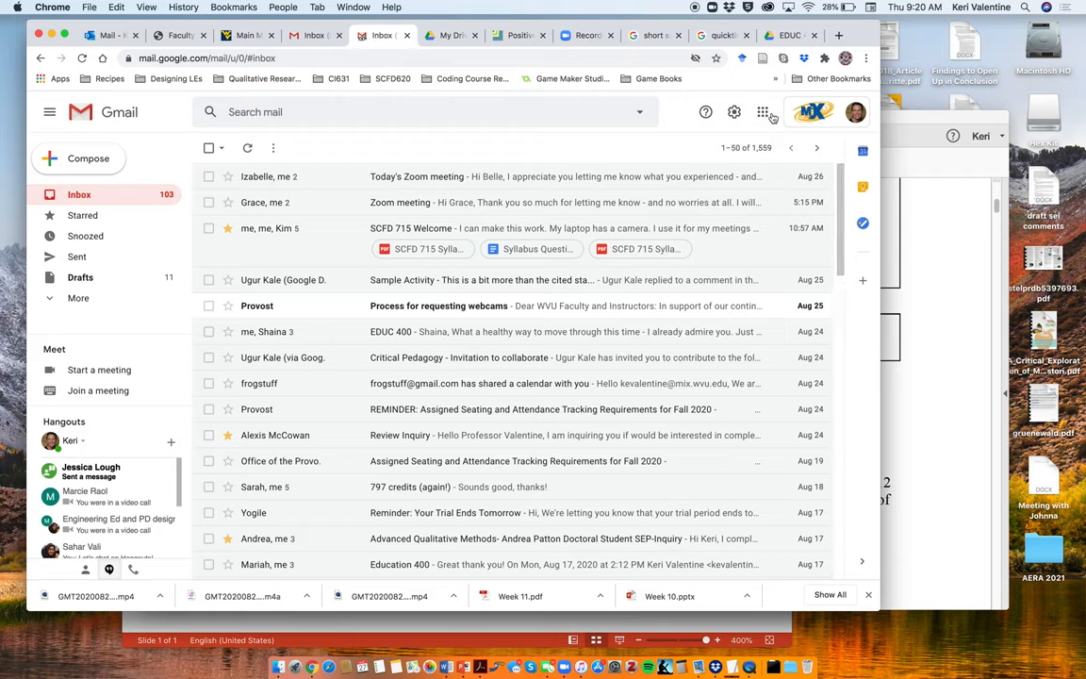
mouse_move(763, 113)
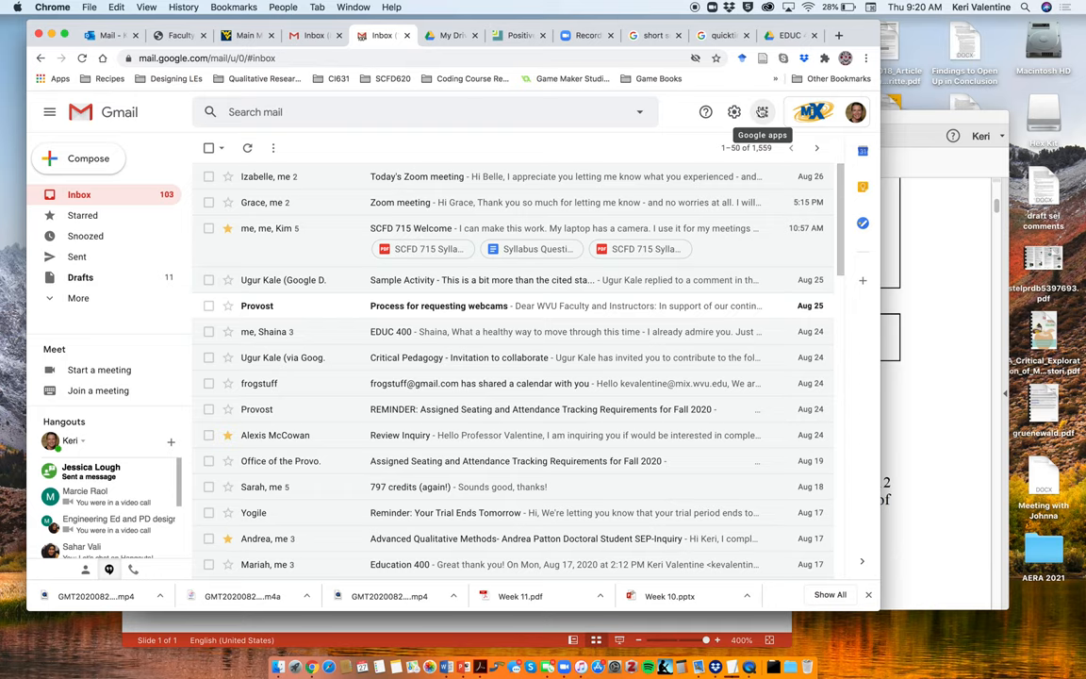
left_click(762, 111)
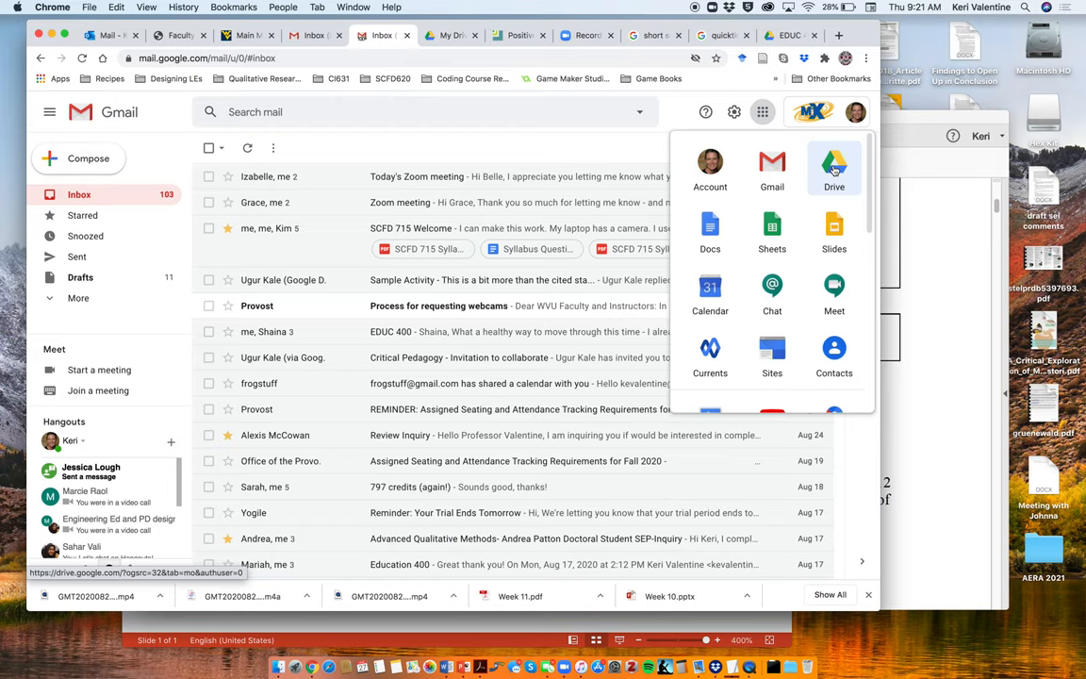
mouse_move(833, 233)
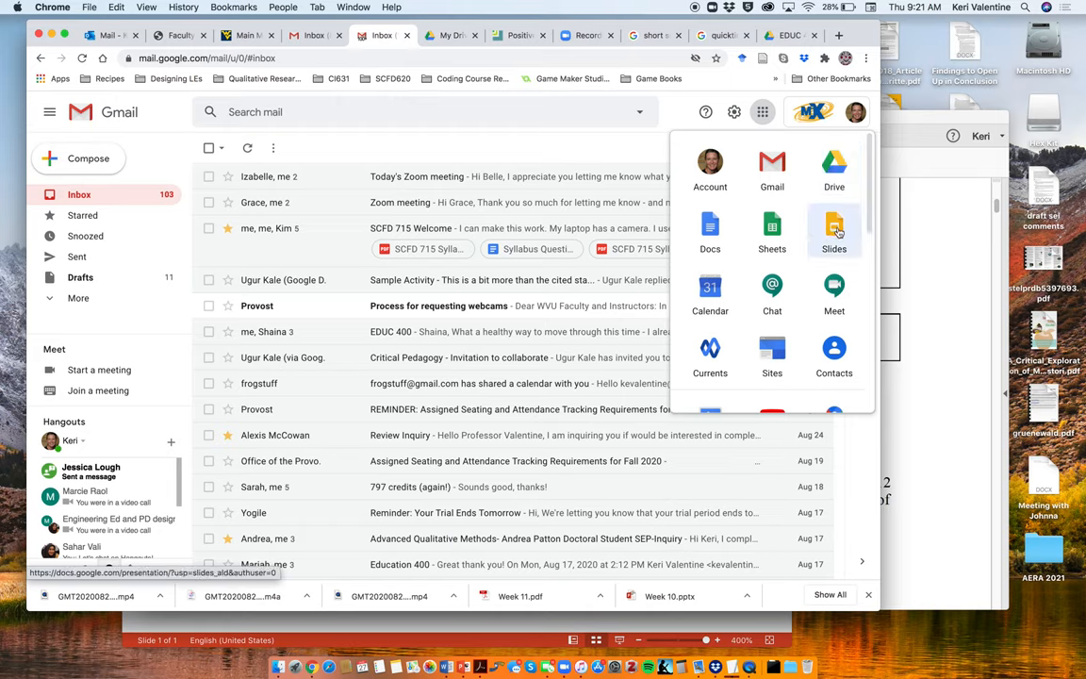
mouse_move(710, 231)
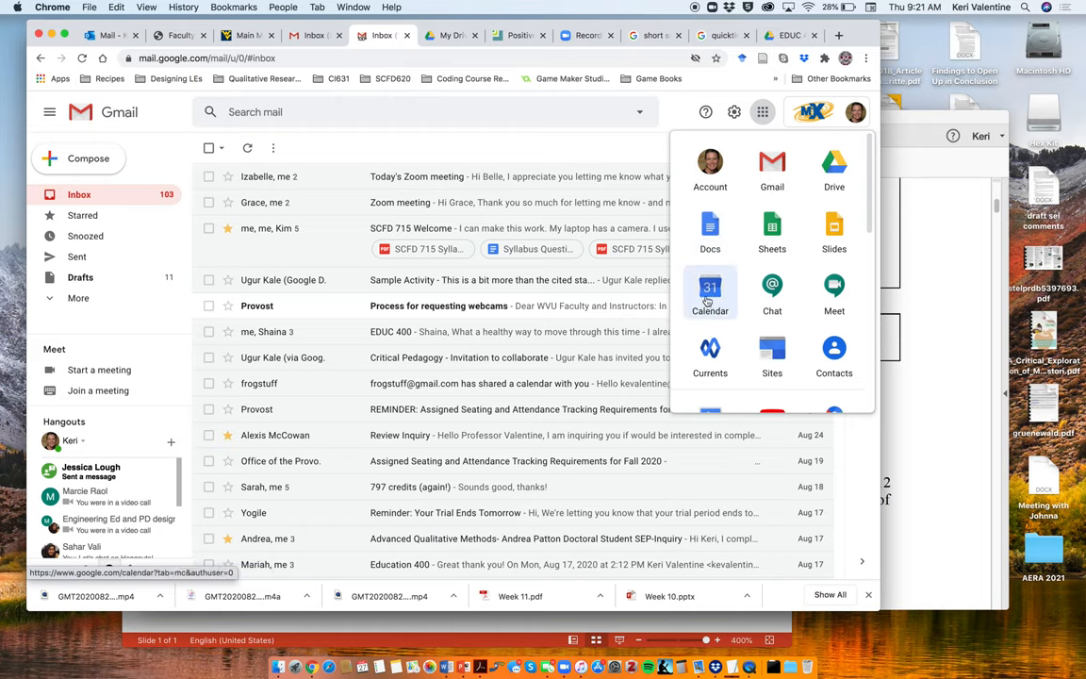
mouse_move(800, 336)
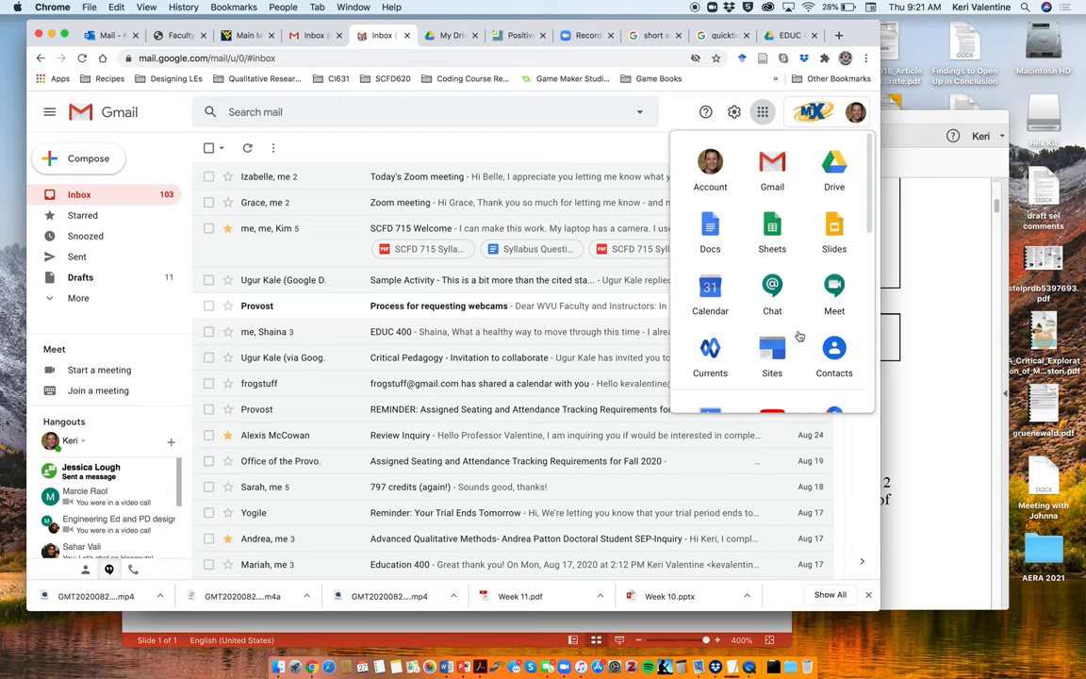
mouse_move(772, 348)
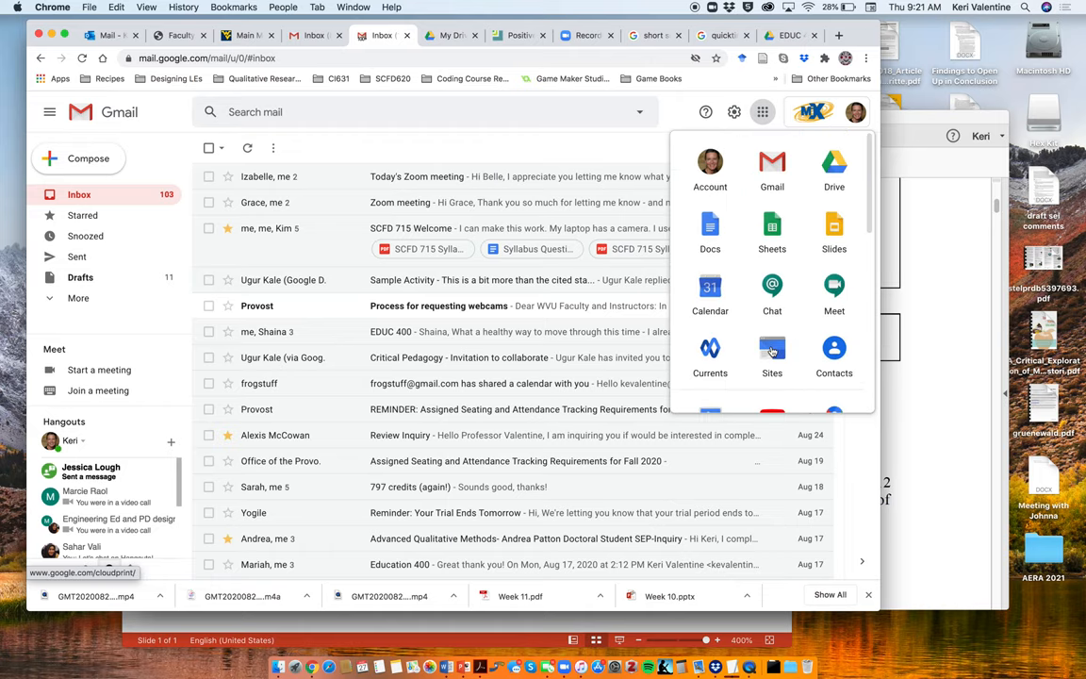
left_click(833, 162)
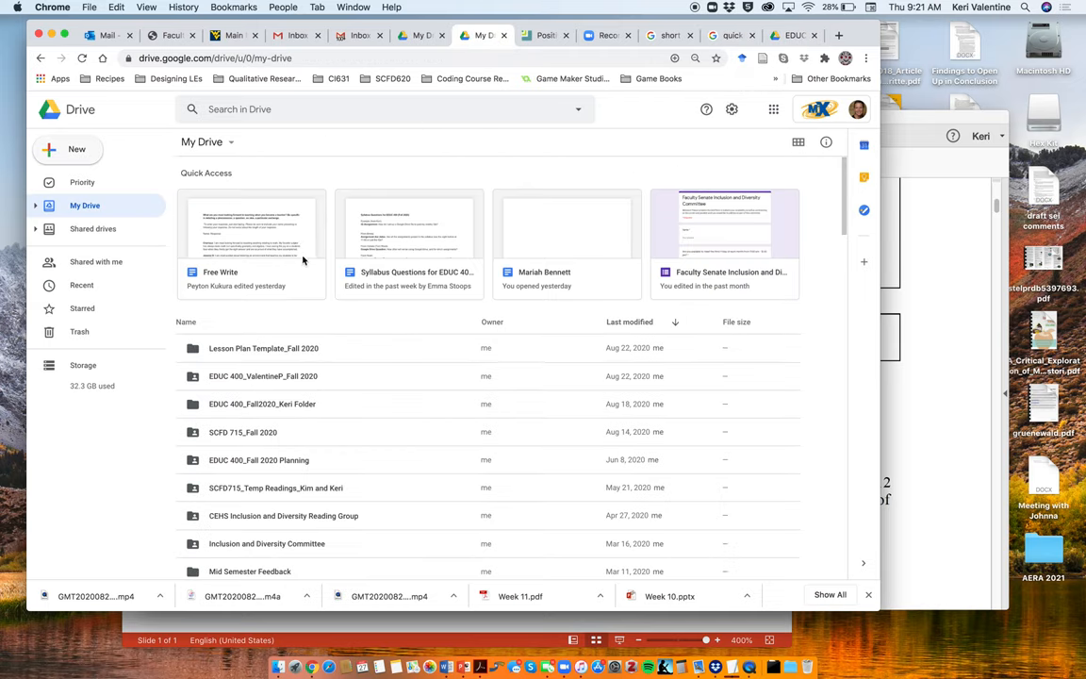
mouse_move(304, 378)
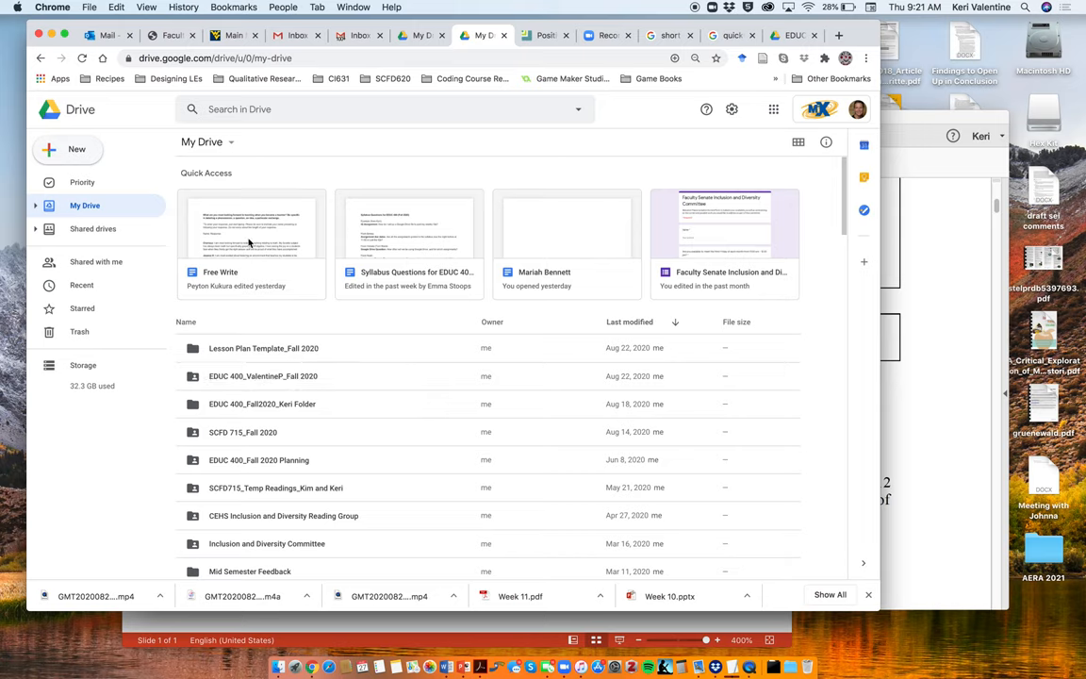
mouse_move(251, 242)
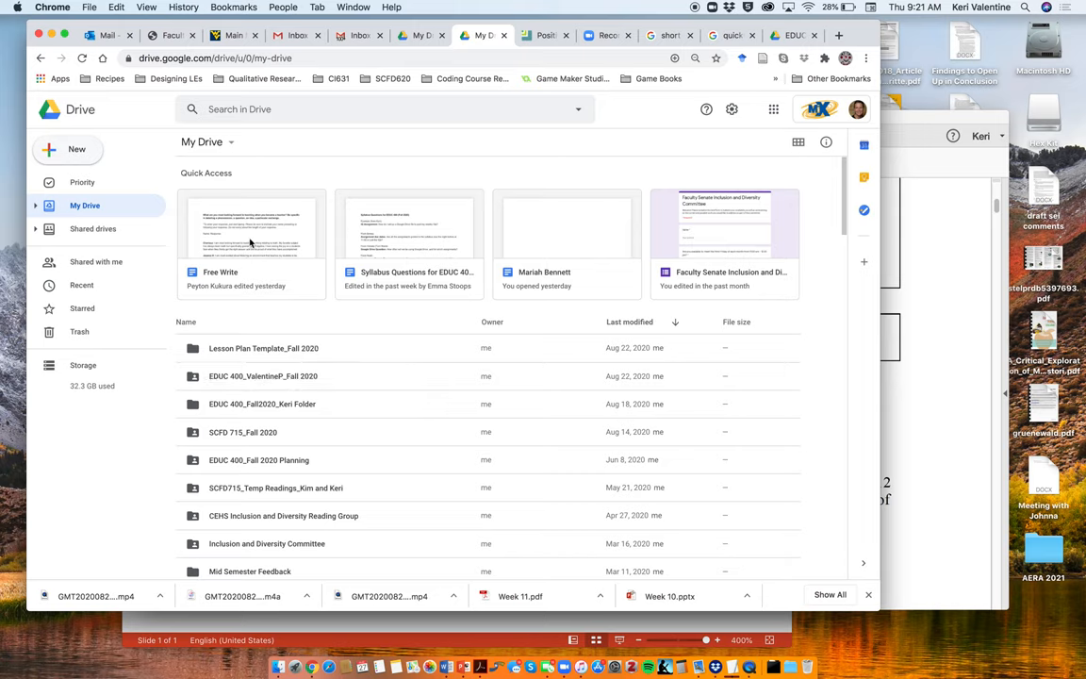
mouse_move(384, 239)
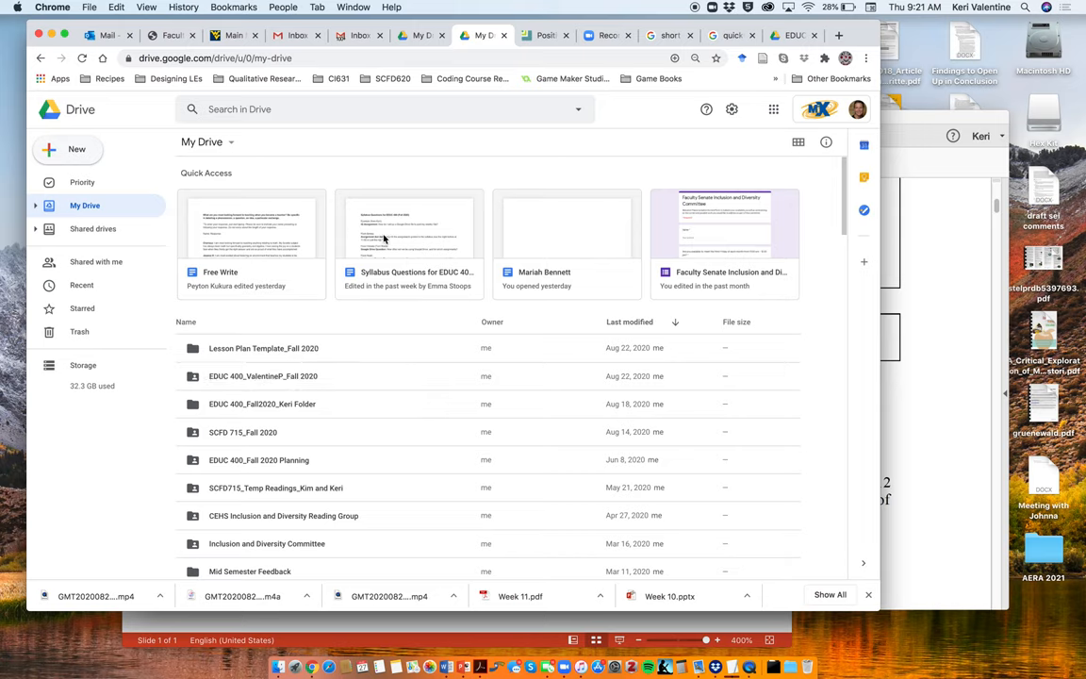
mouse_move(378, 250)
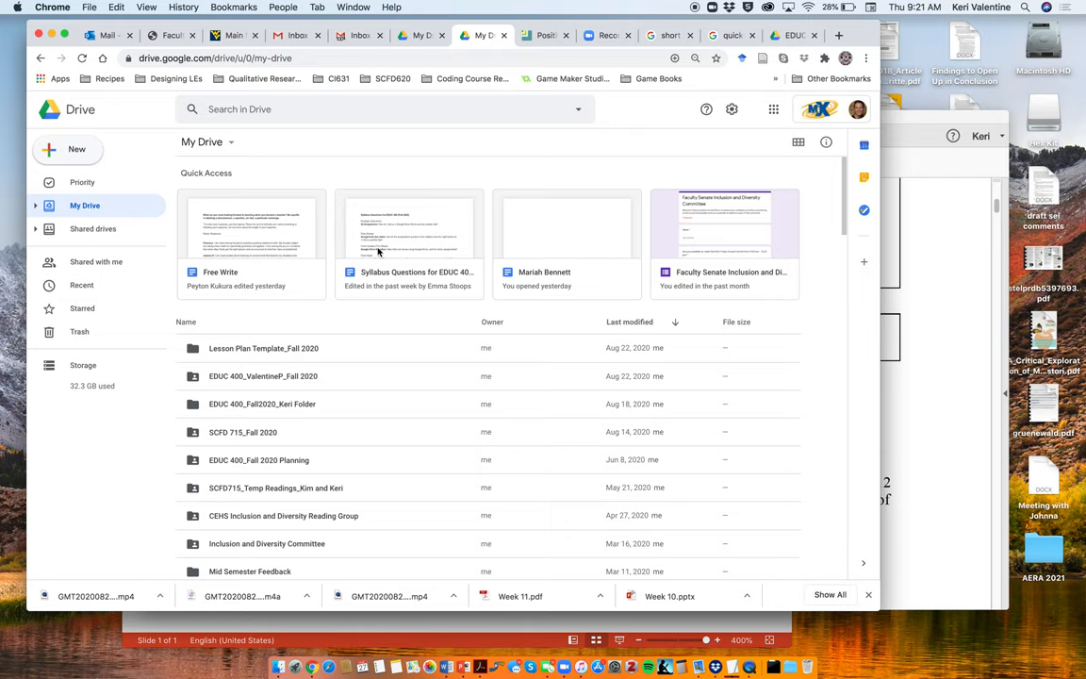
mouse_move(281, 246)
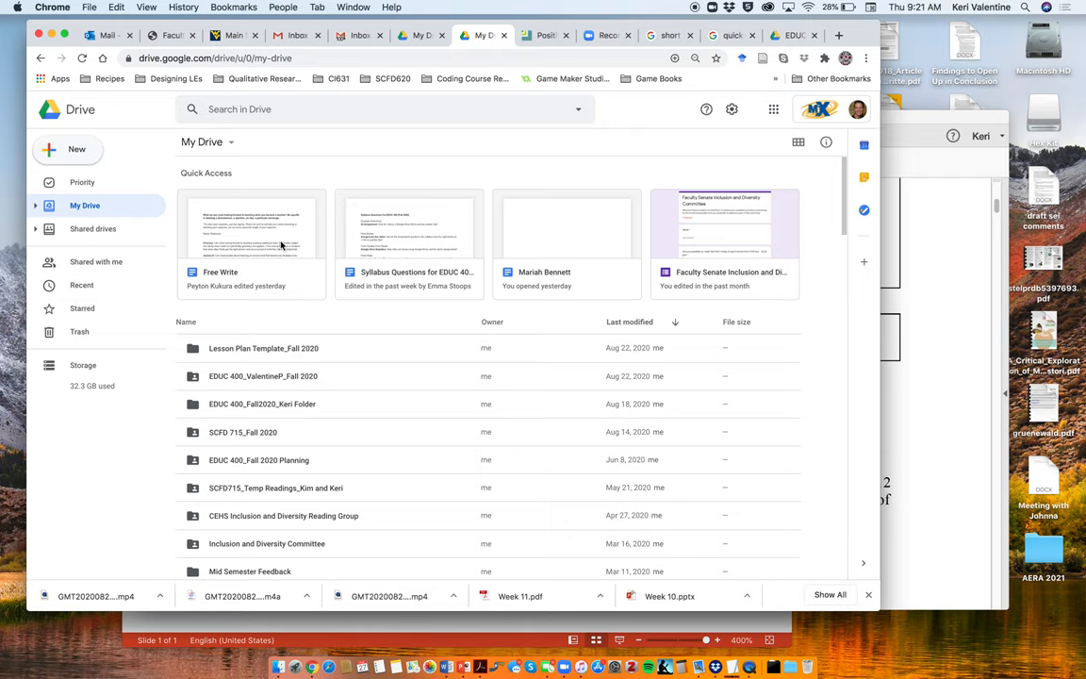
mouse_move(288, 381)
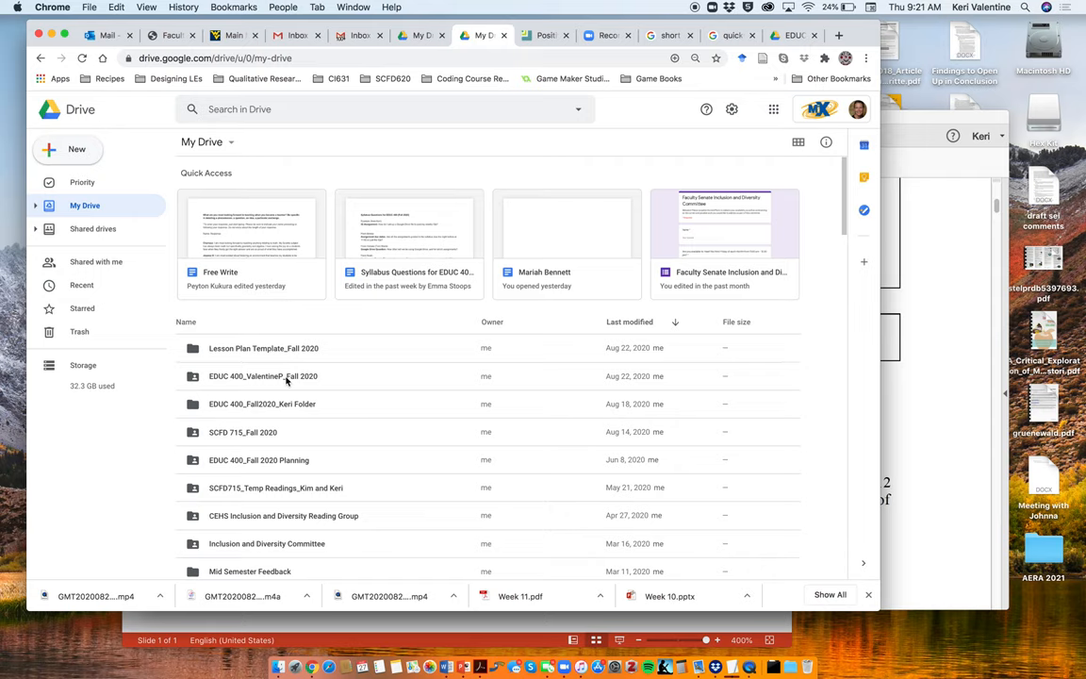
mouse_move(282, 376)
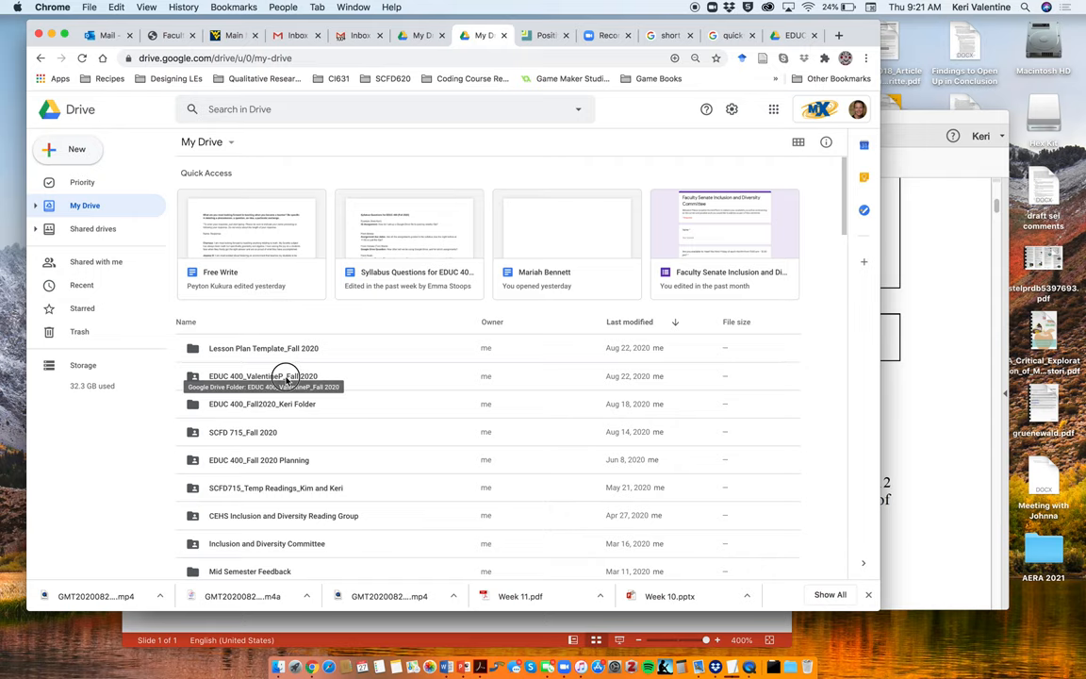
double_click(262, 376)
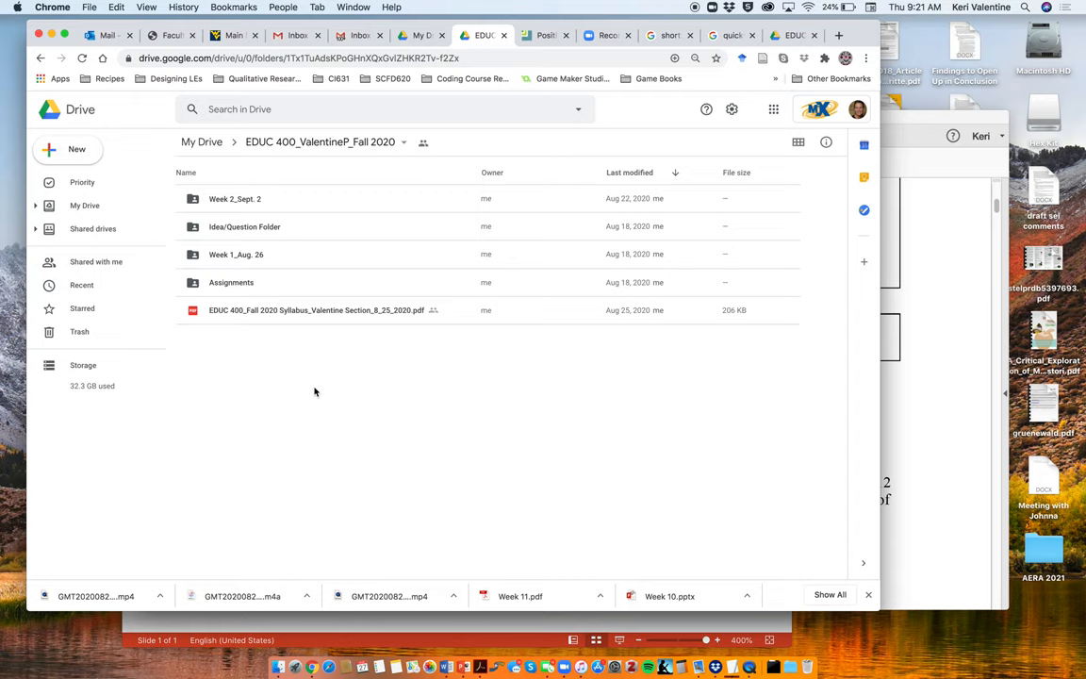
mouse_move(244, 226)
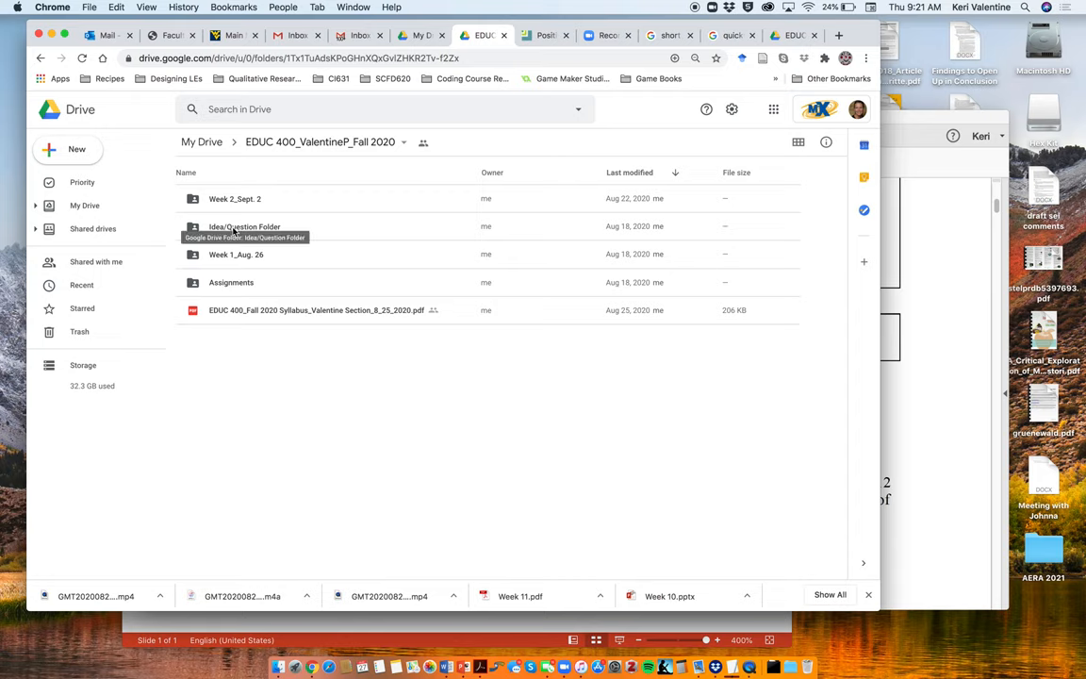
Step: Open the Idea/Question Folder from the course folder's file list
double_click(244, 227)
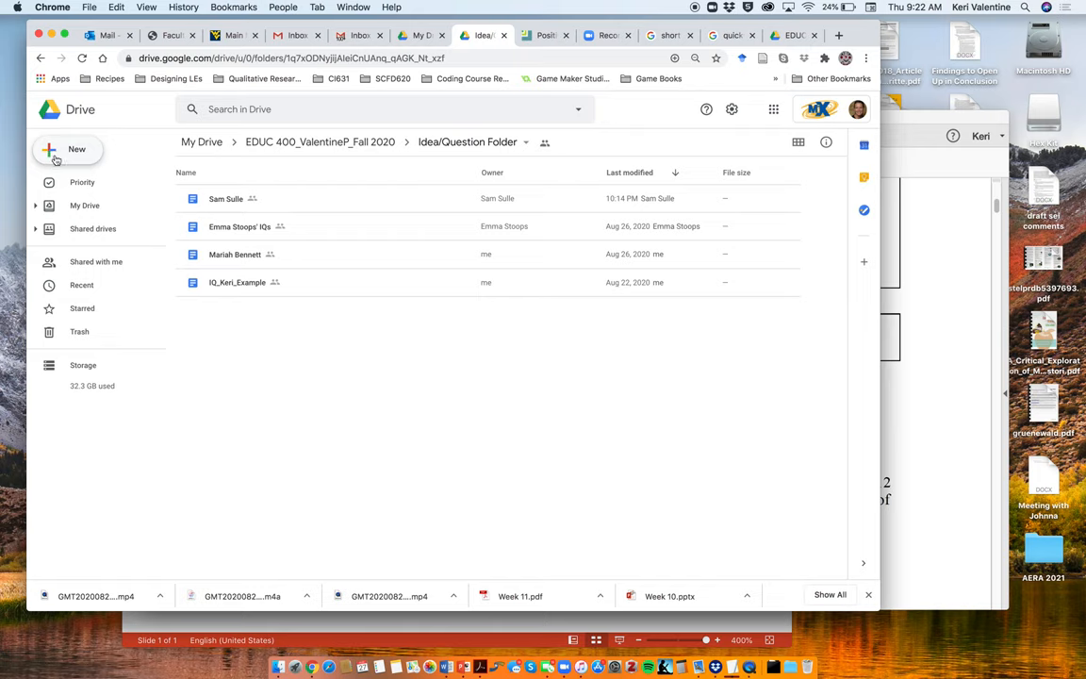
mouse_move(81, 157)
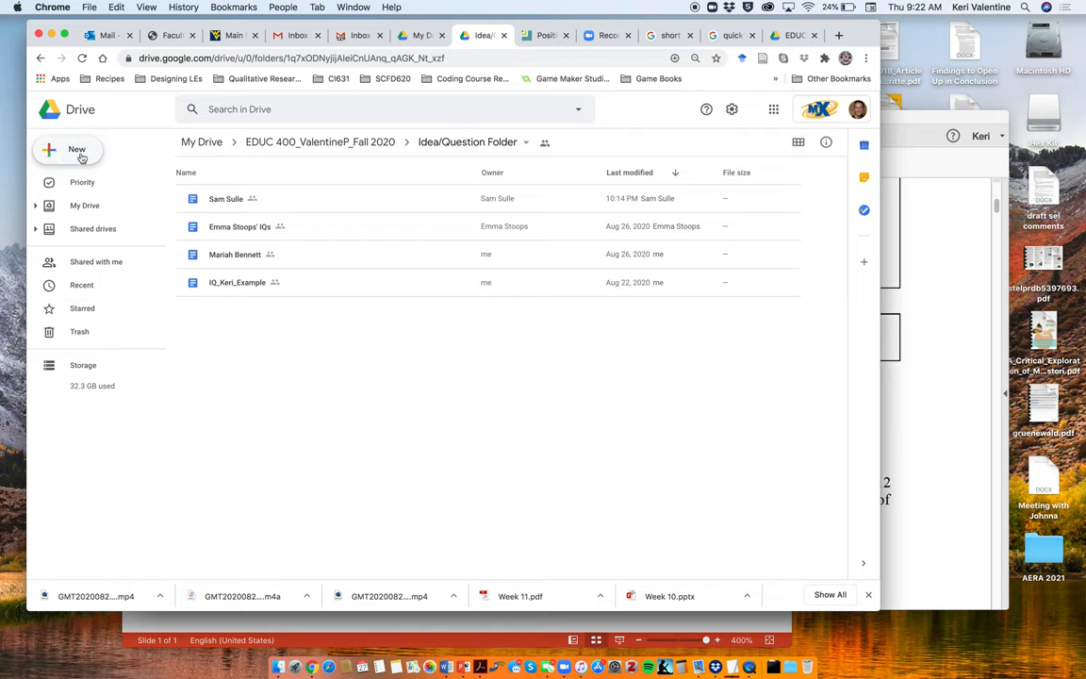
Step: Show the New menu's More submenu listing Google Docs, Forms and Jamboard
left_click(67, 150)
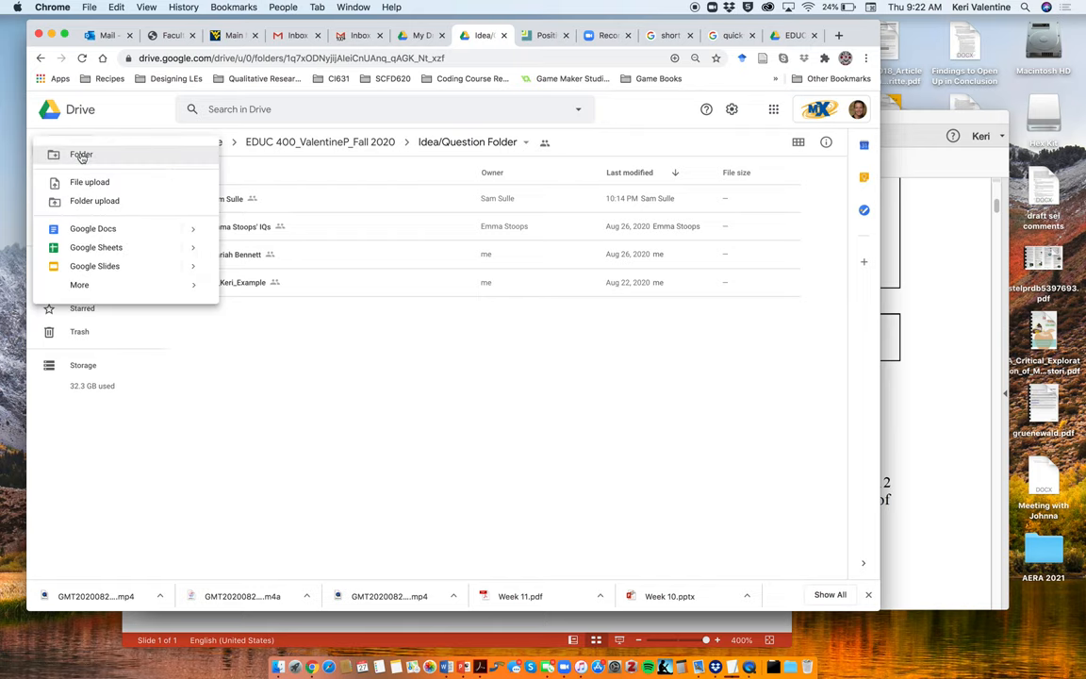
mouse_move(89, 181)
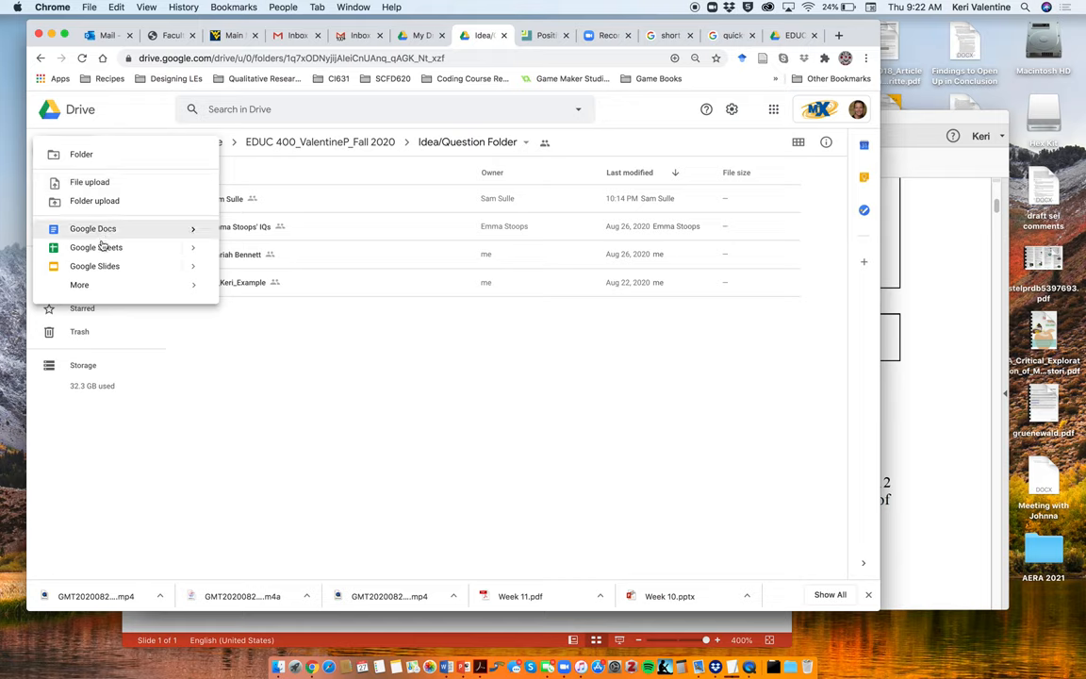
mouse_move(96, 247)
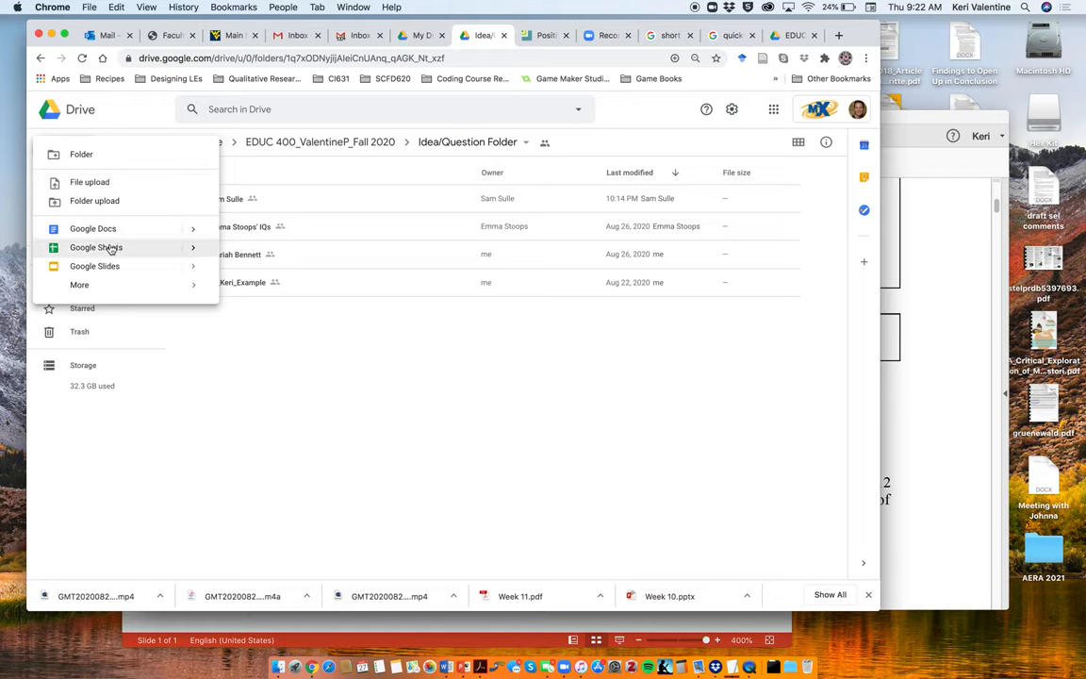
left_click(80, 285)
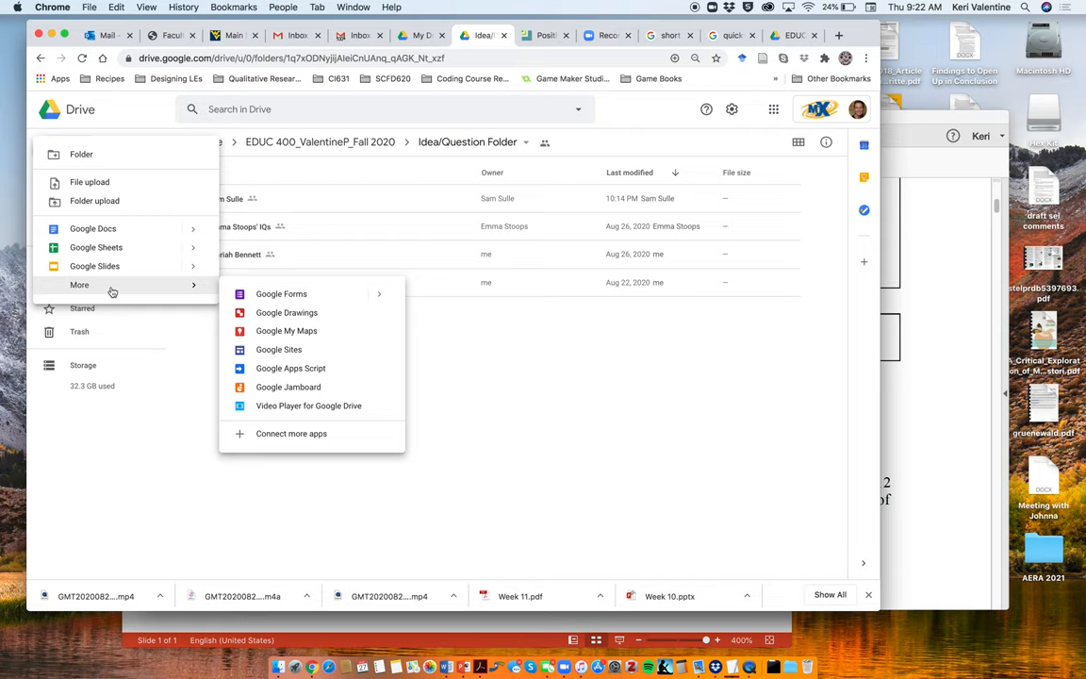
mouse_move(281, 293)
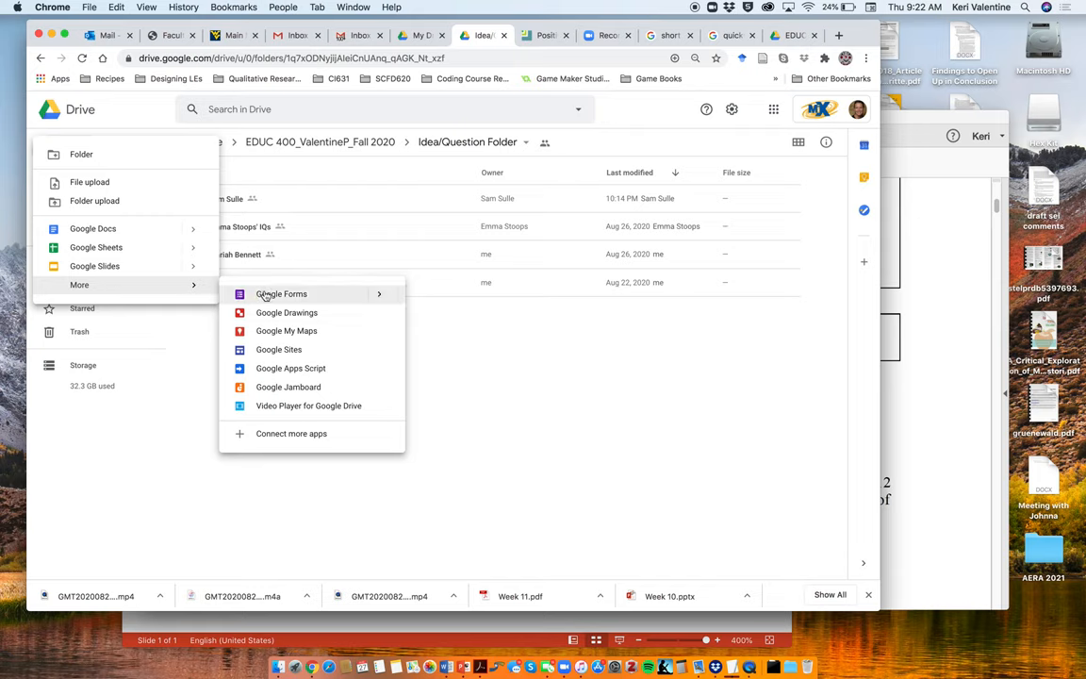
mouse_move(287, 312)
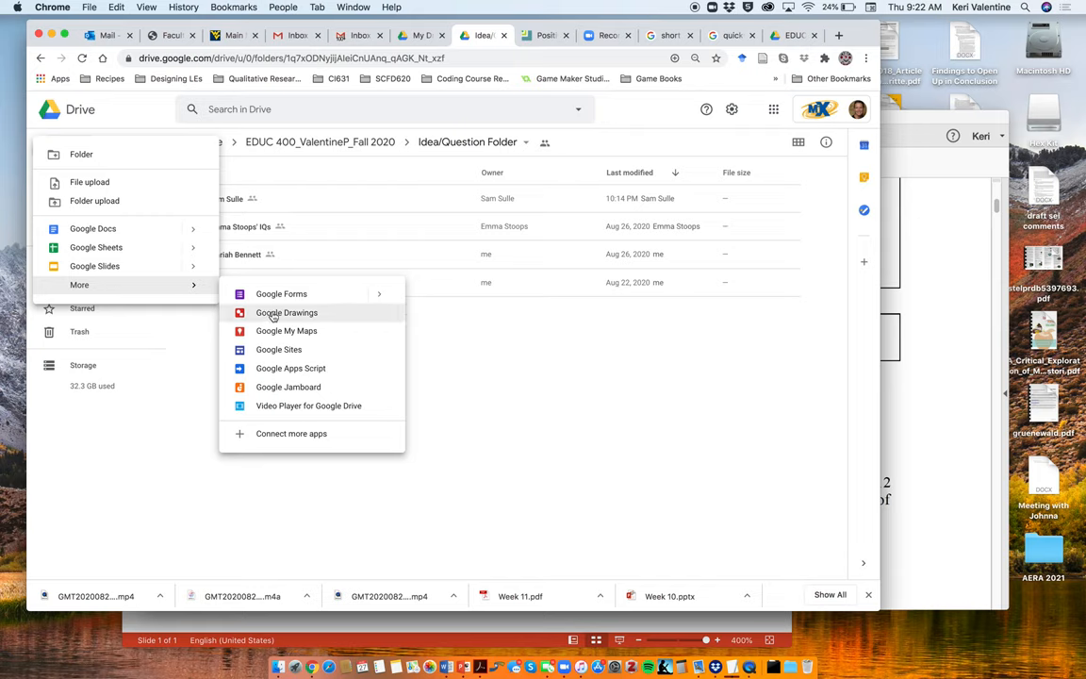
mouse_move(309, 405)
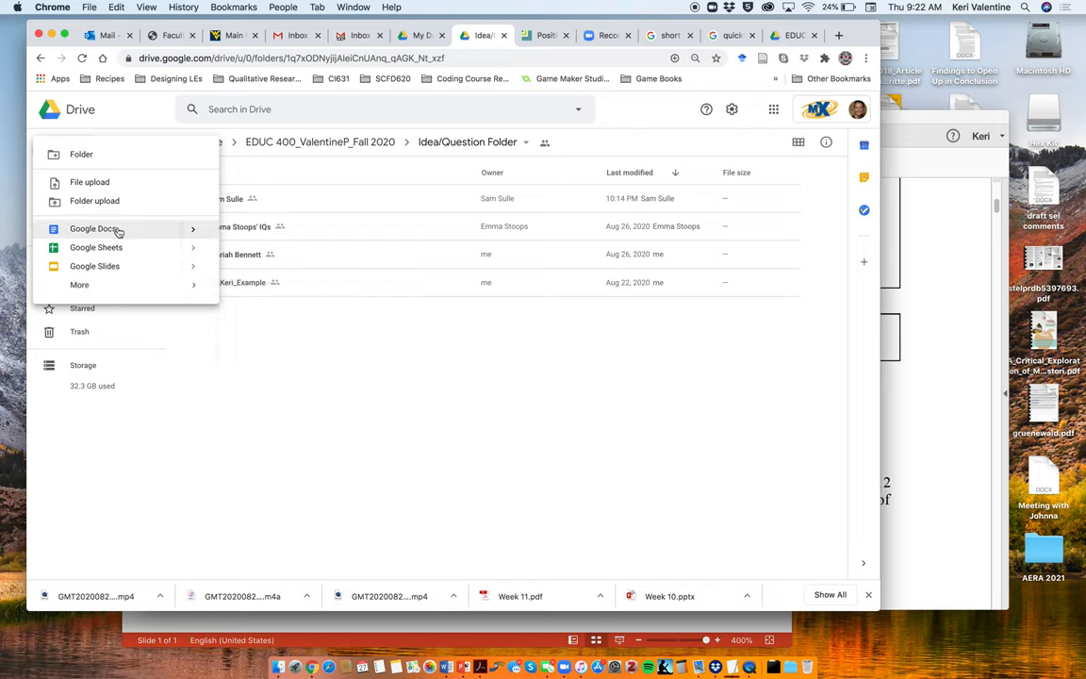
Step: Create a blank Google Doc here, keeping the shared folder's sharing
left_click(94, 229)
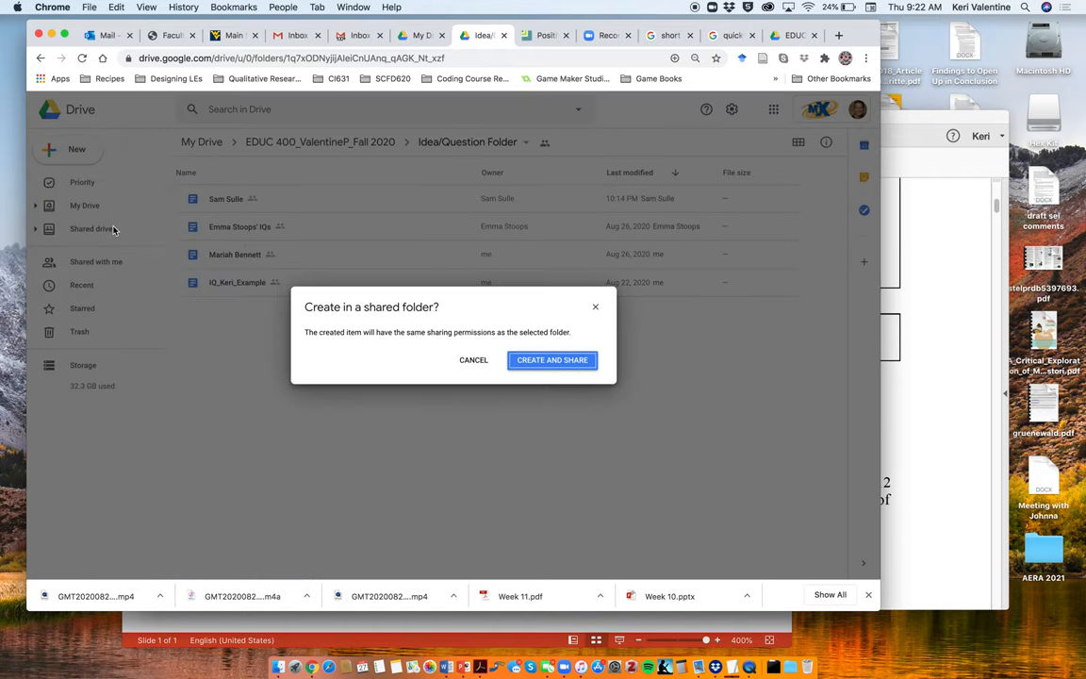
mouse_move(377, 314)
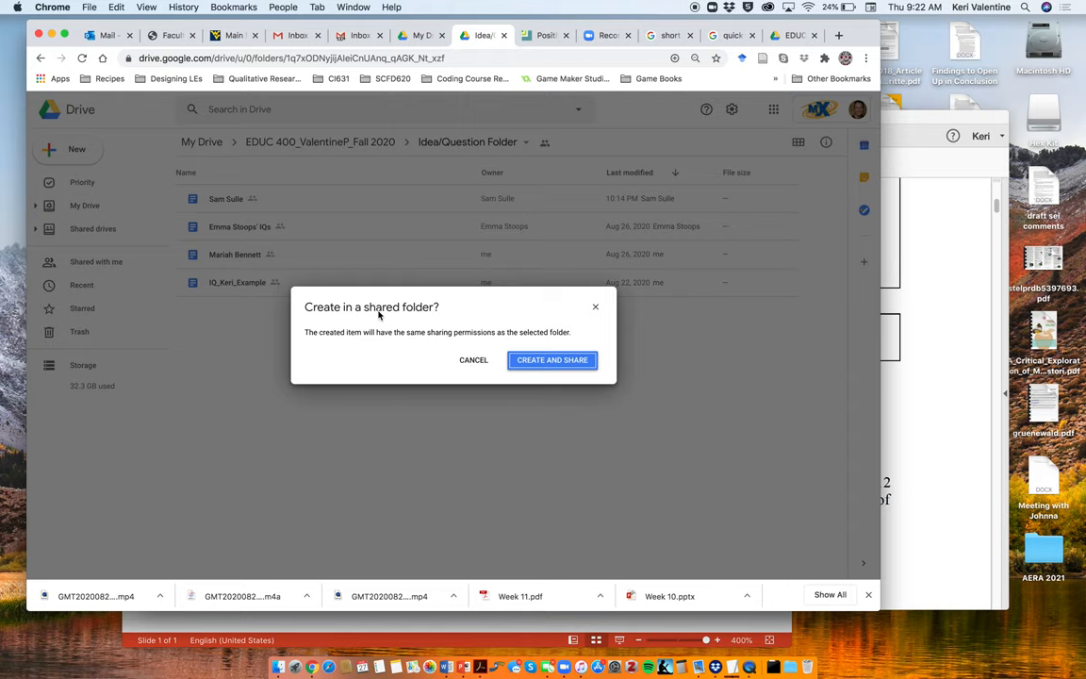
left_click(552, 359)
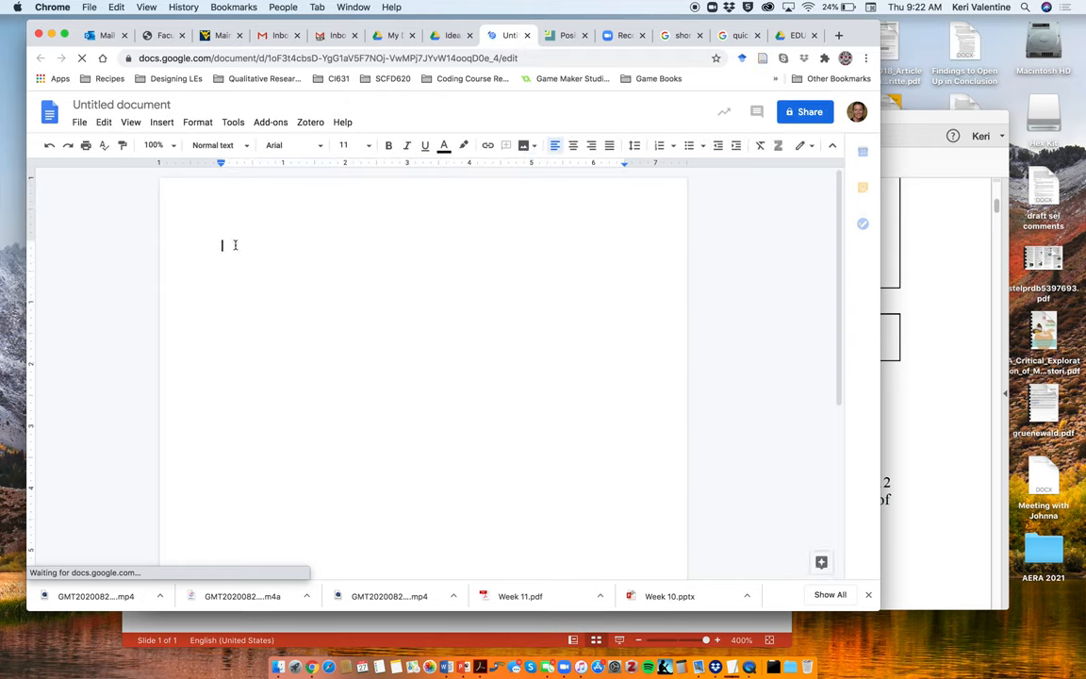
Step: Type the heading 'Keri Valentine IQ - EDUC 400' on the first line
type("K")
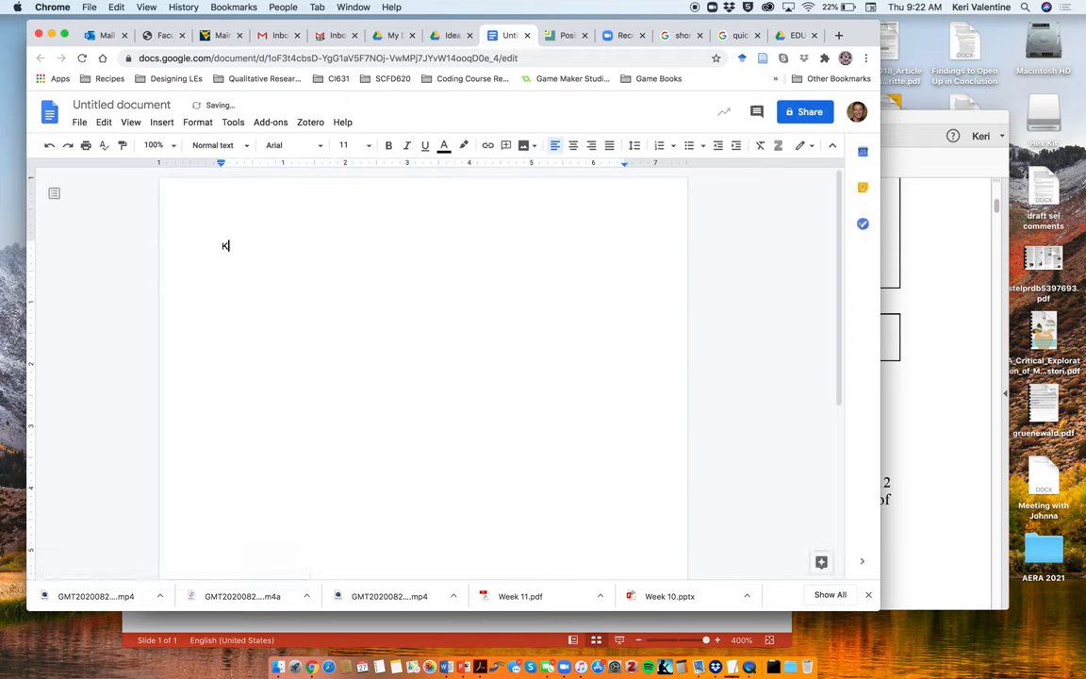
type("eri Valentine")
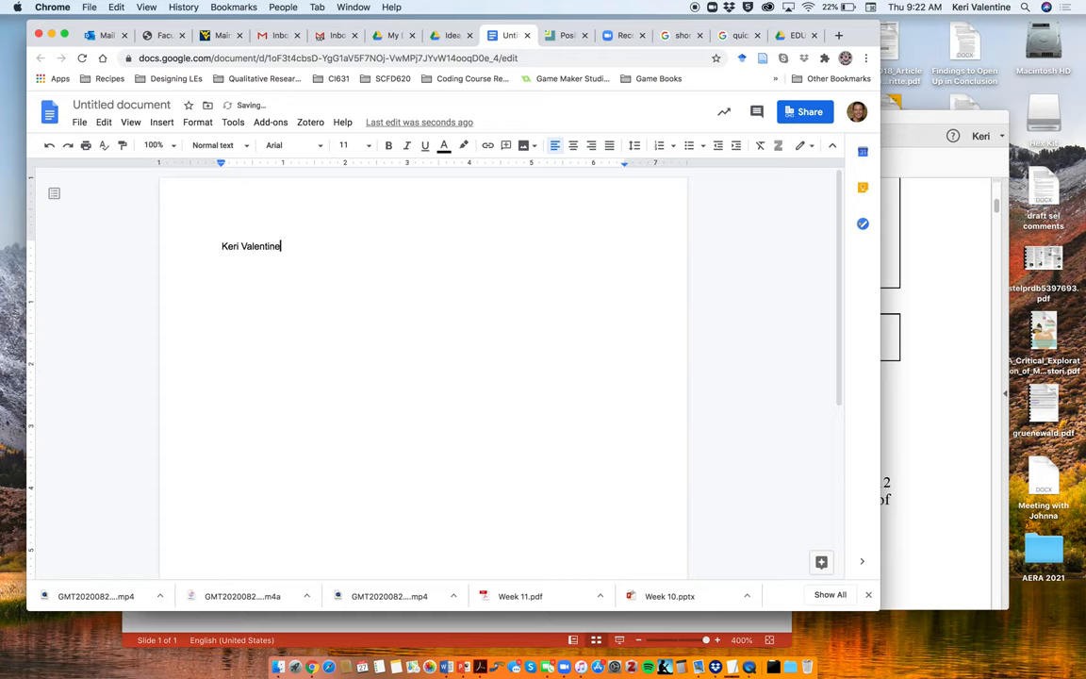
type("IQ")
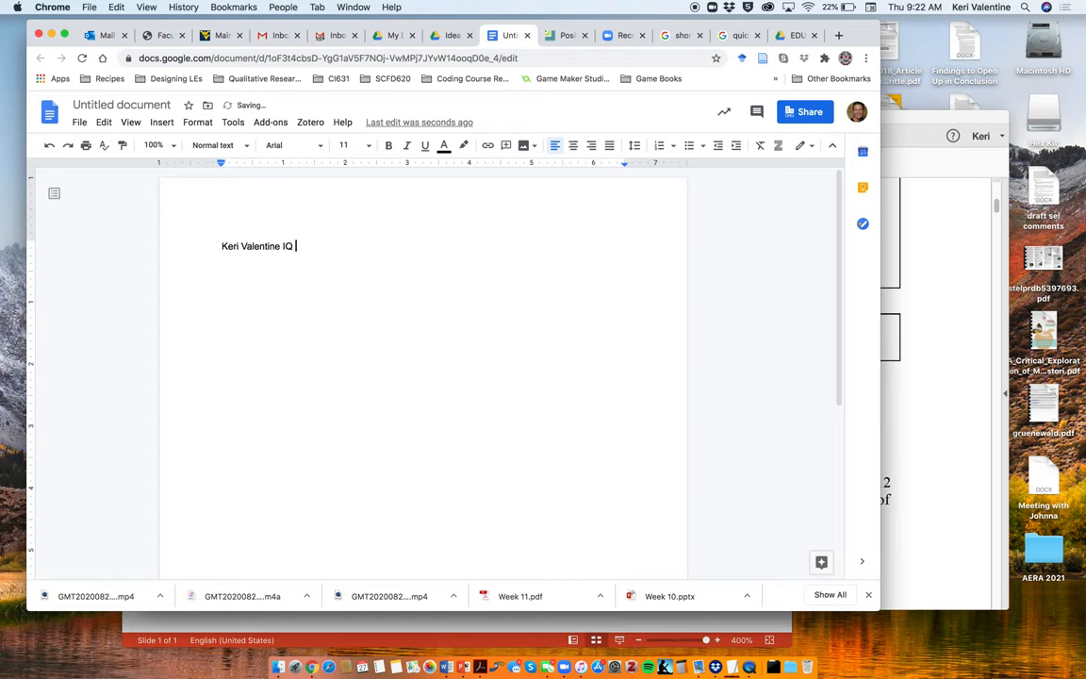
type("- EDUC 400")
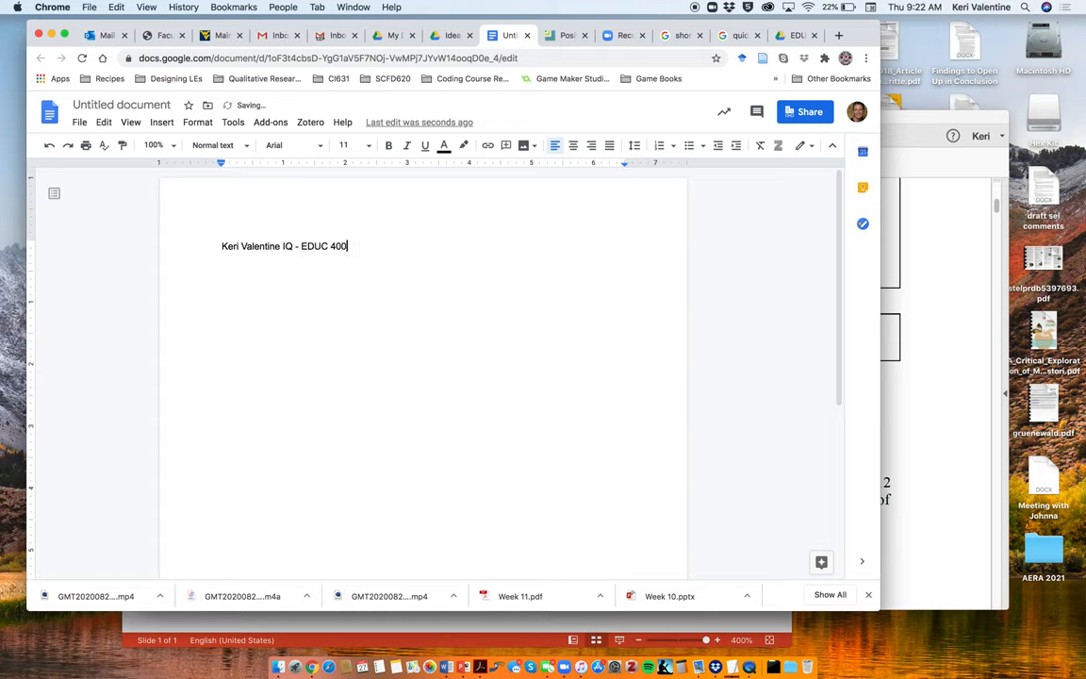
mouse_move(121, 105)
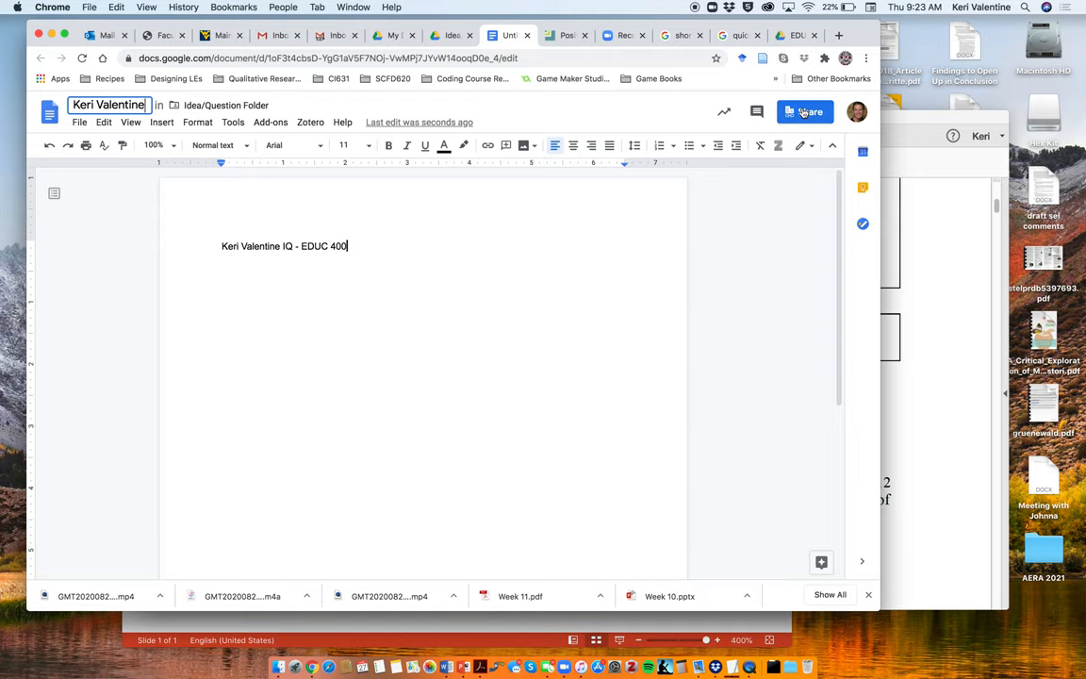
Step: Review the Share dialog showing classmates as editors, then close it
left_click(804, 111)
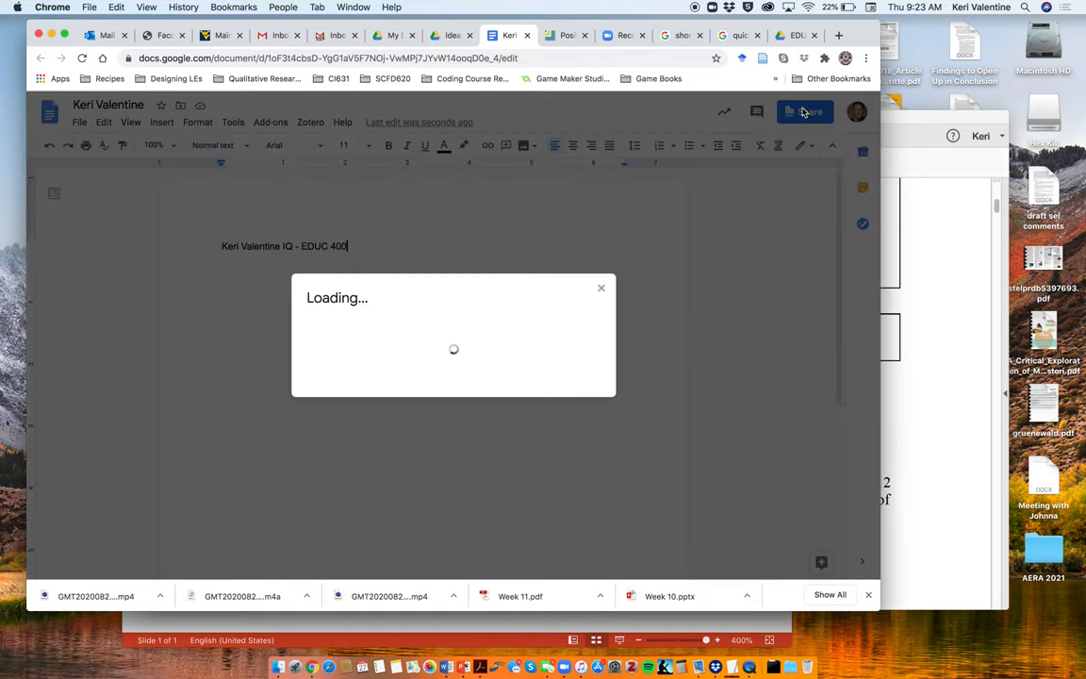
left_click(803, 111)
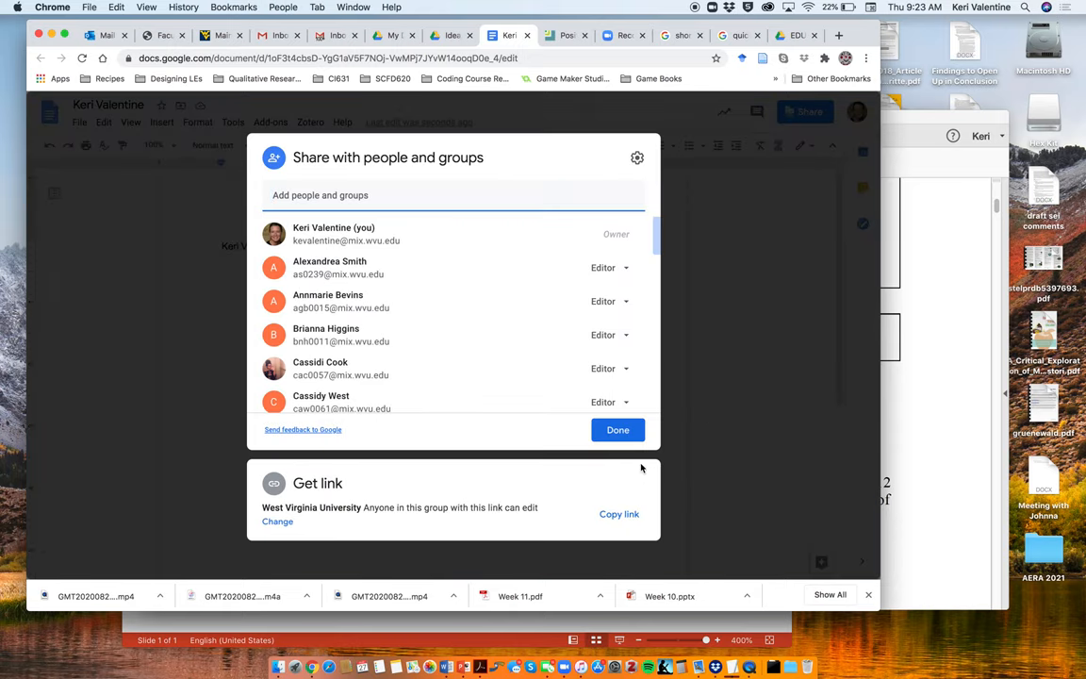
left_click(618, 430)
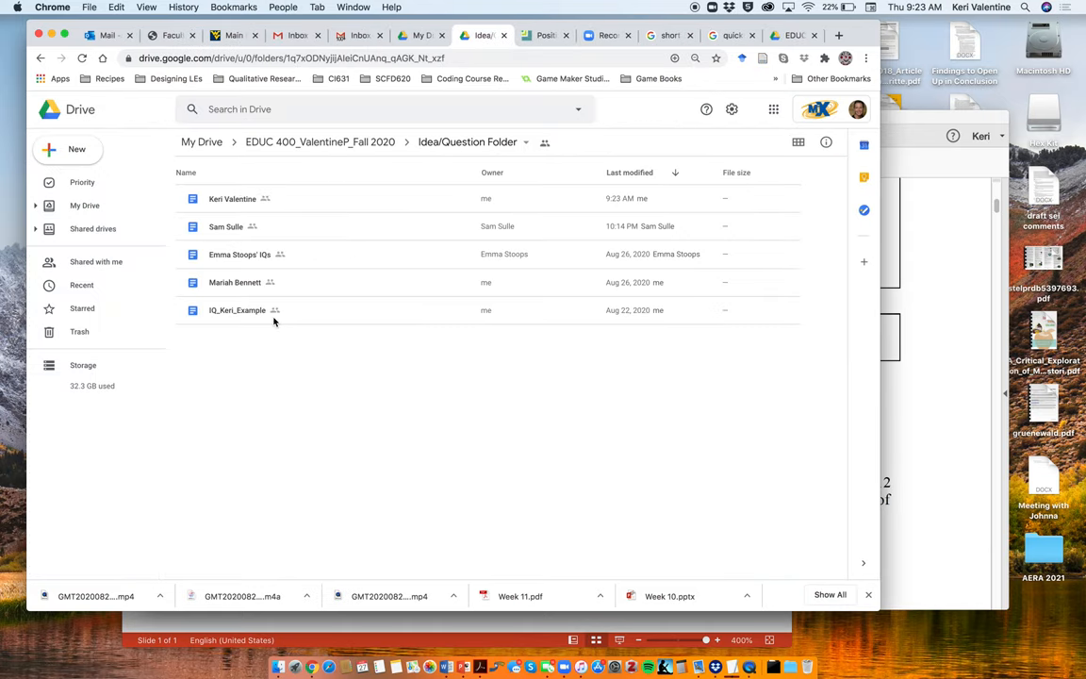
mouse_move(232, 198)
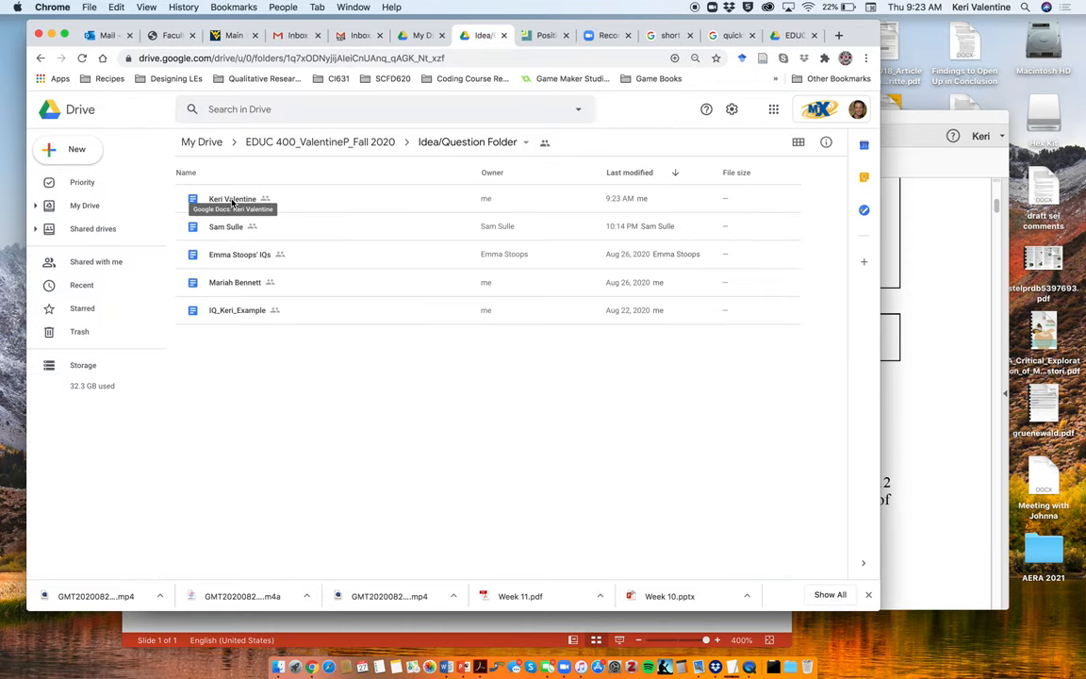
Step: Select and reopen the new IQ document from the Idea/Question Folder
left_click(232, 198)
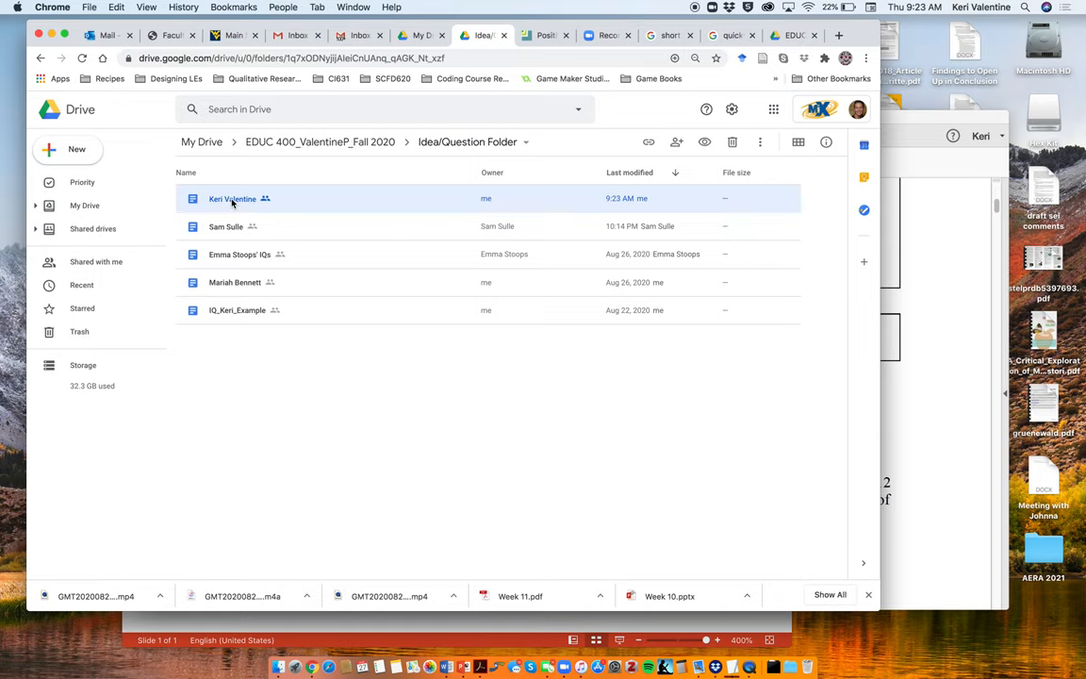
double_click(232, 198)
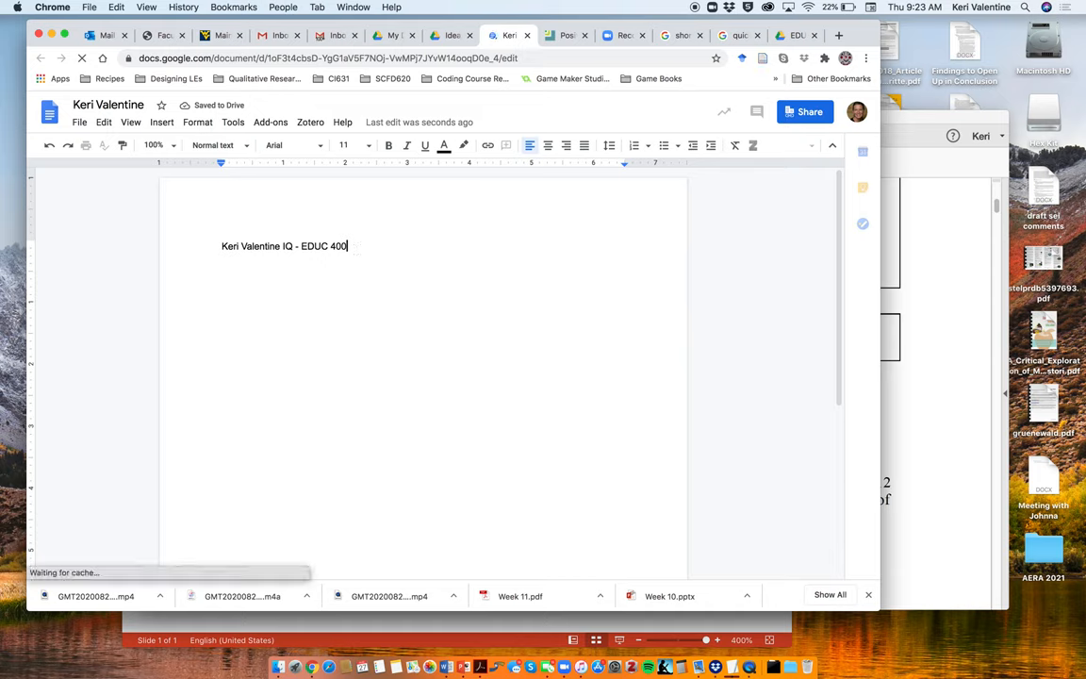
Step: Add lines 'IQ #1' and 'Type in the document' below the heading
key("enter")
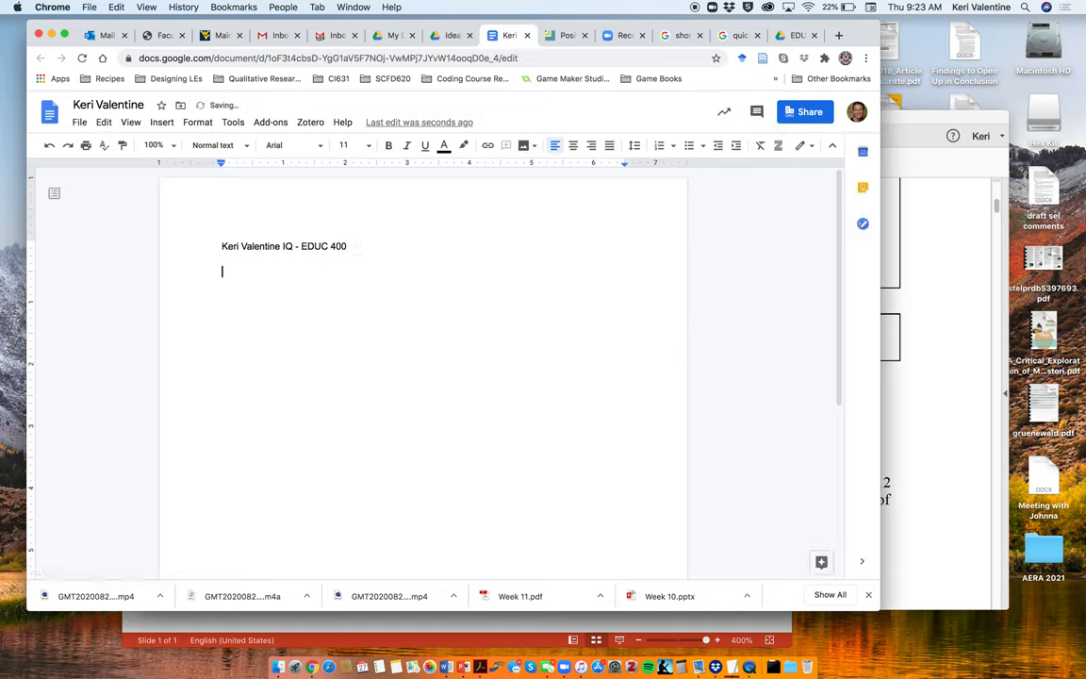
type("IQ #1")
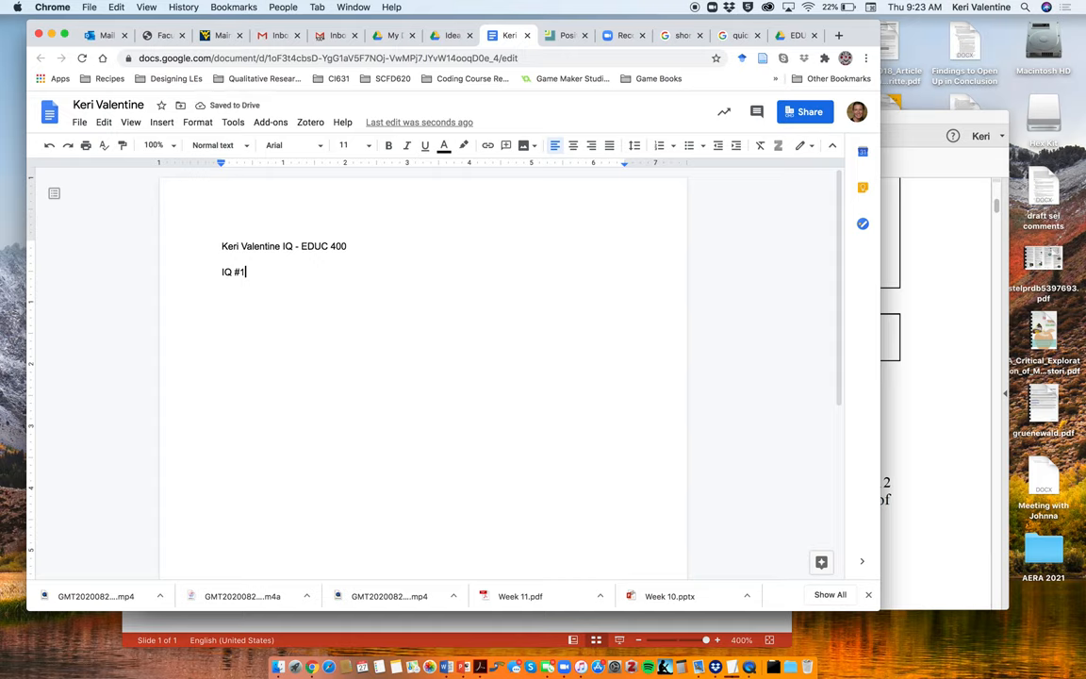
type("Type")
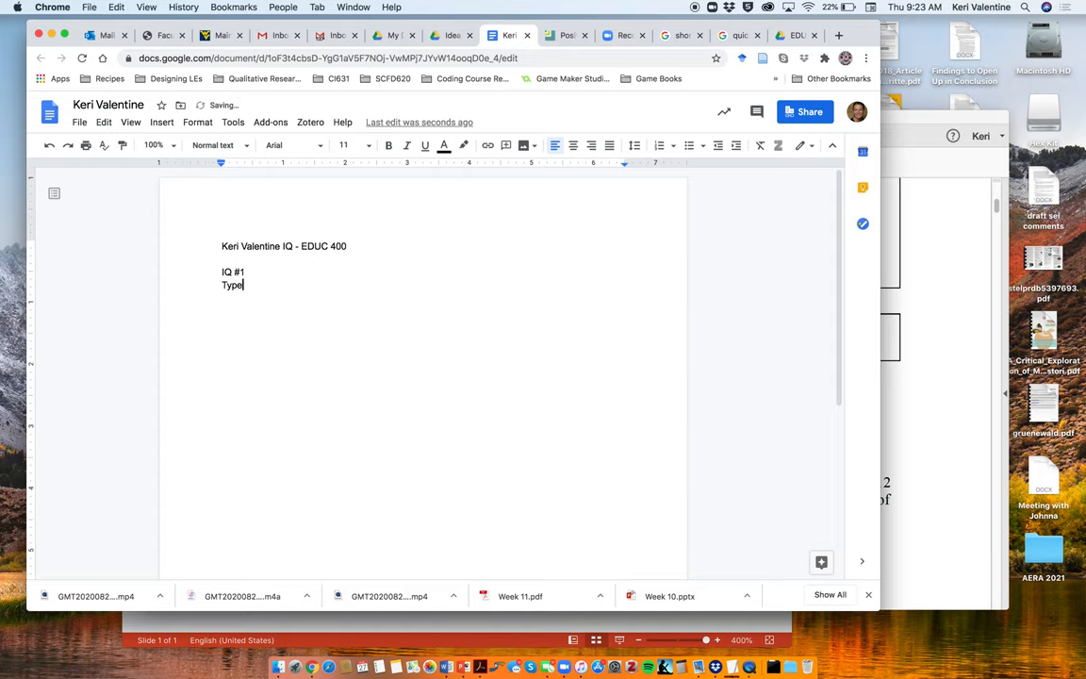
type("in the document")
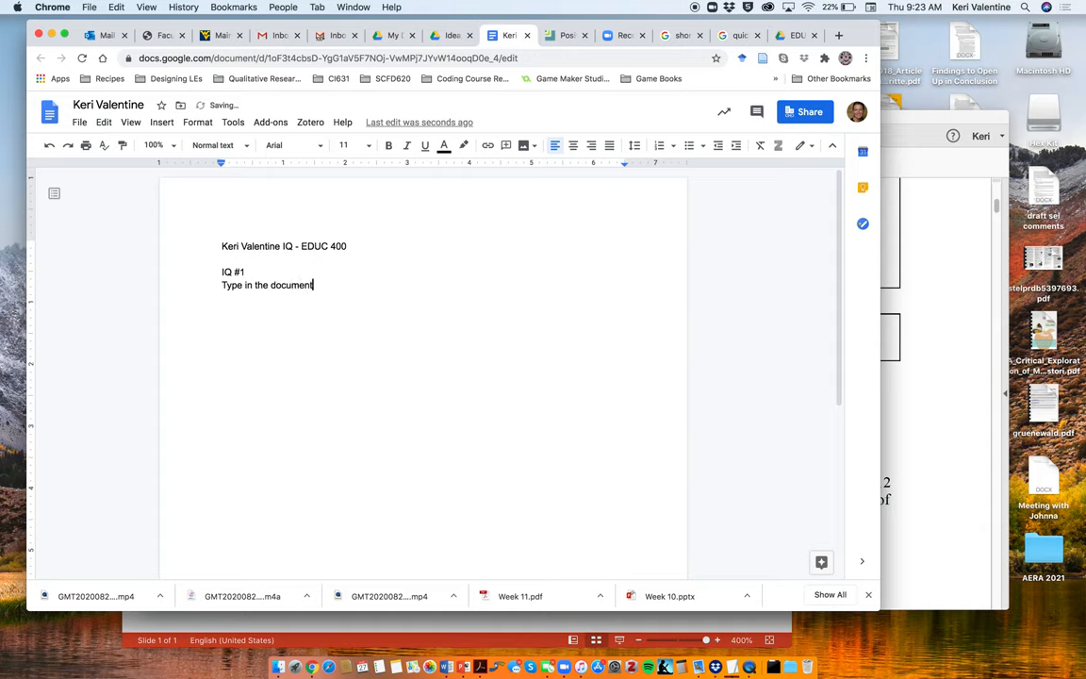
mouse_move(419, 122)
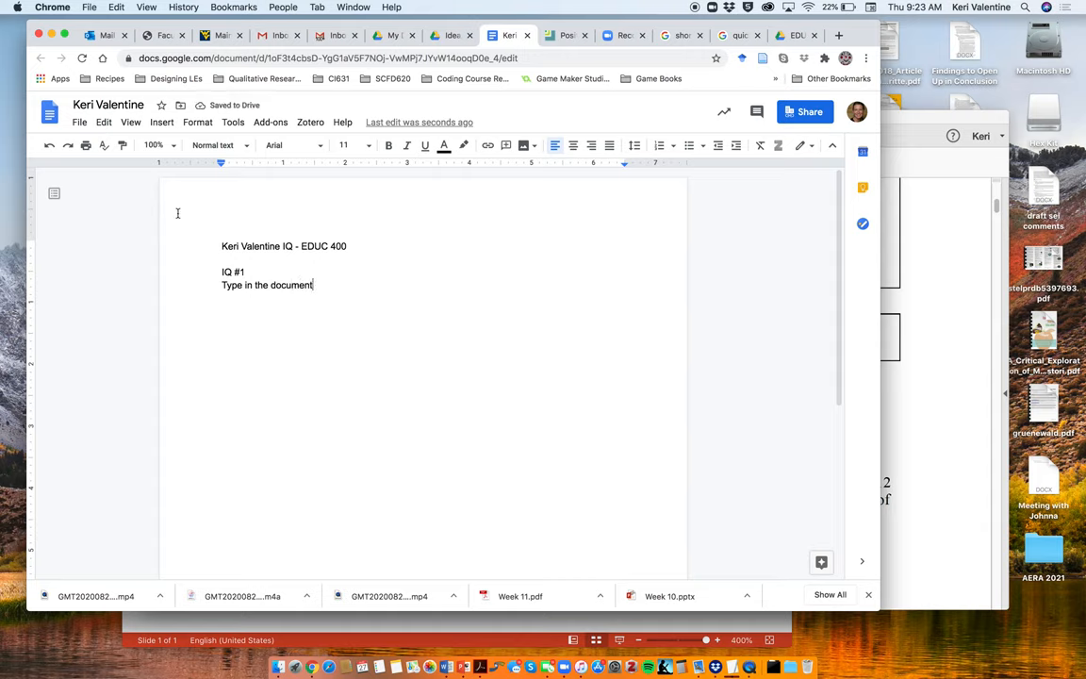
left_click(79, 122)
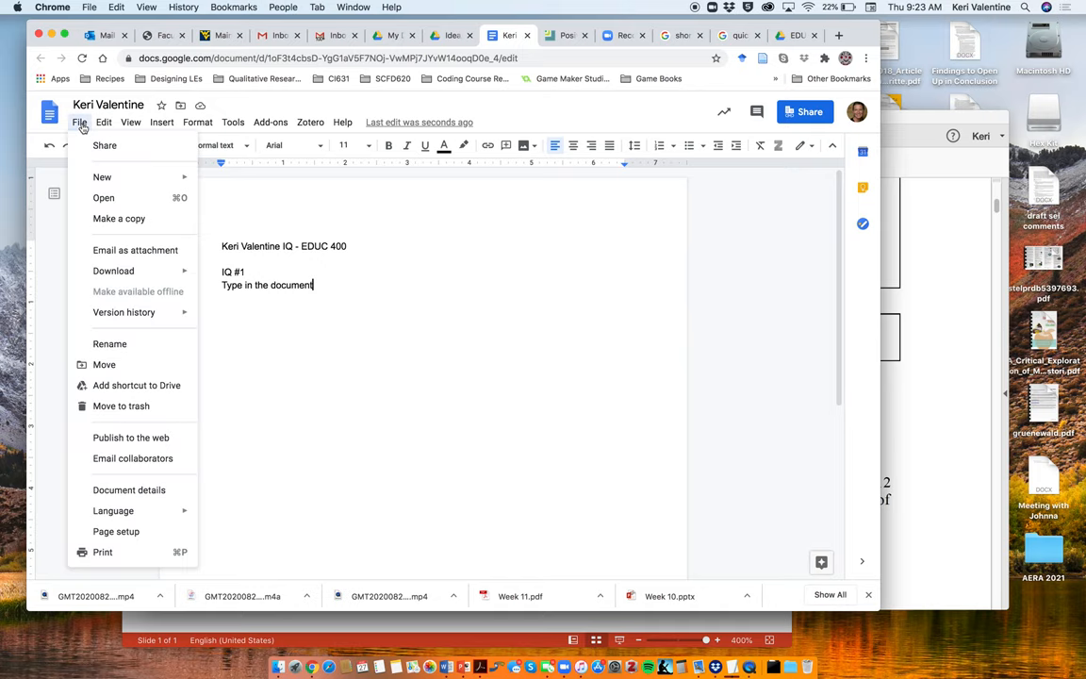
mouse_move(119, 224)
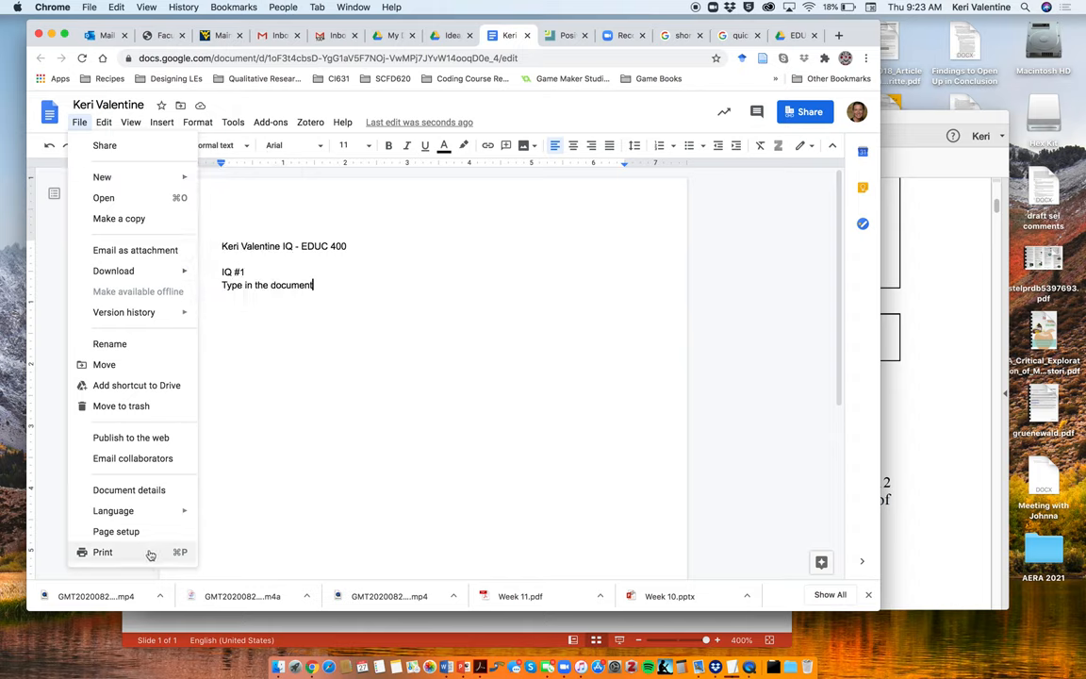
mouse_move(80, 123)
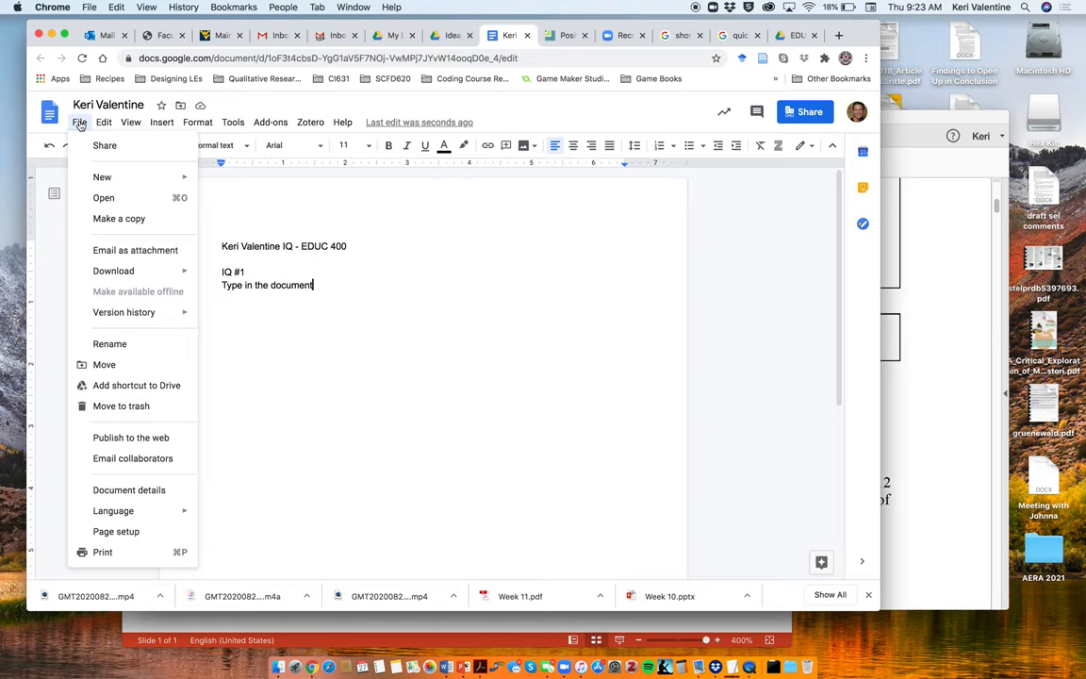
left_click(102, 122)
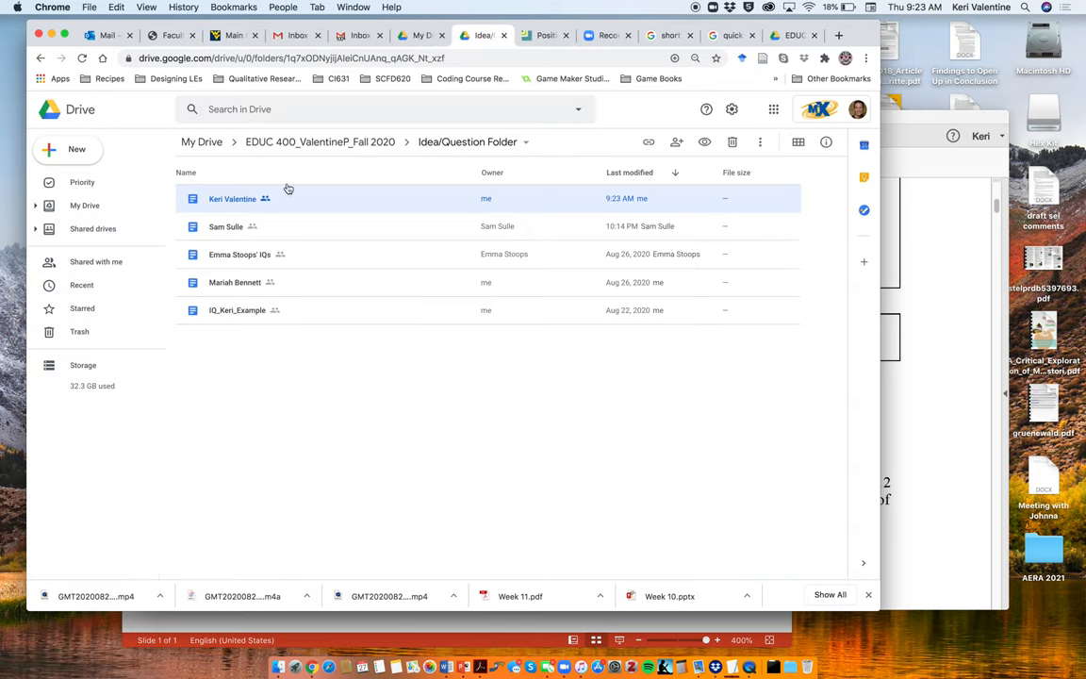
Step: Return to My Drive and reopen the EDUC 400_ValentineP_Fall 2020 course folder
left_click(319, 141)
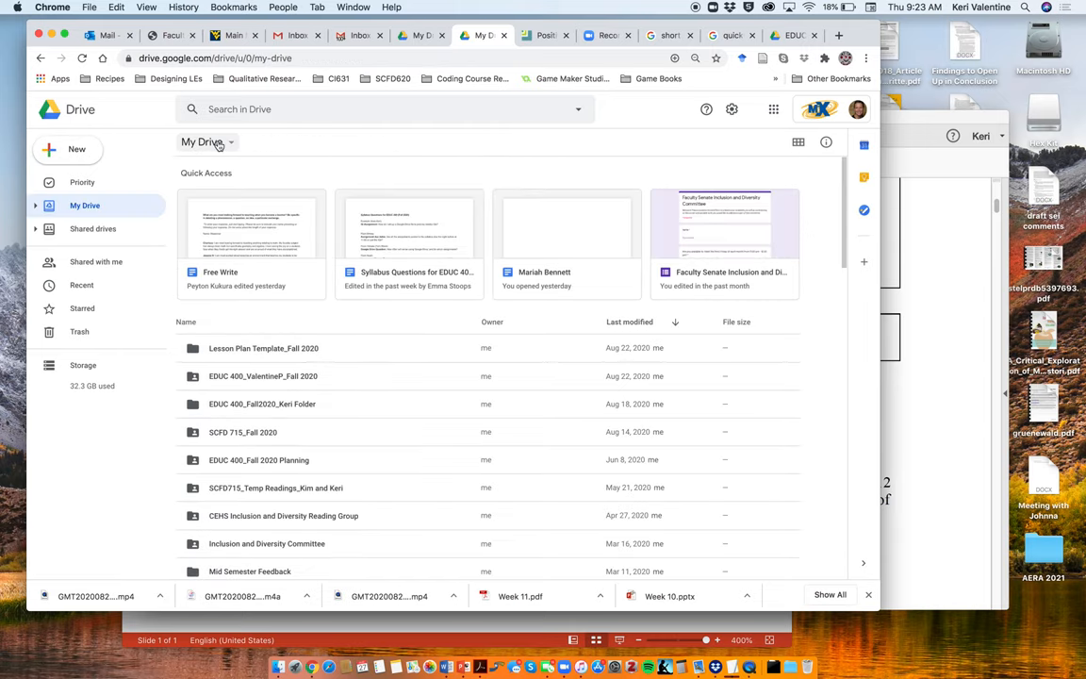
double_click(263, 376)
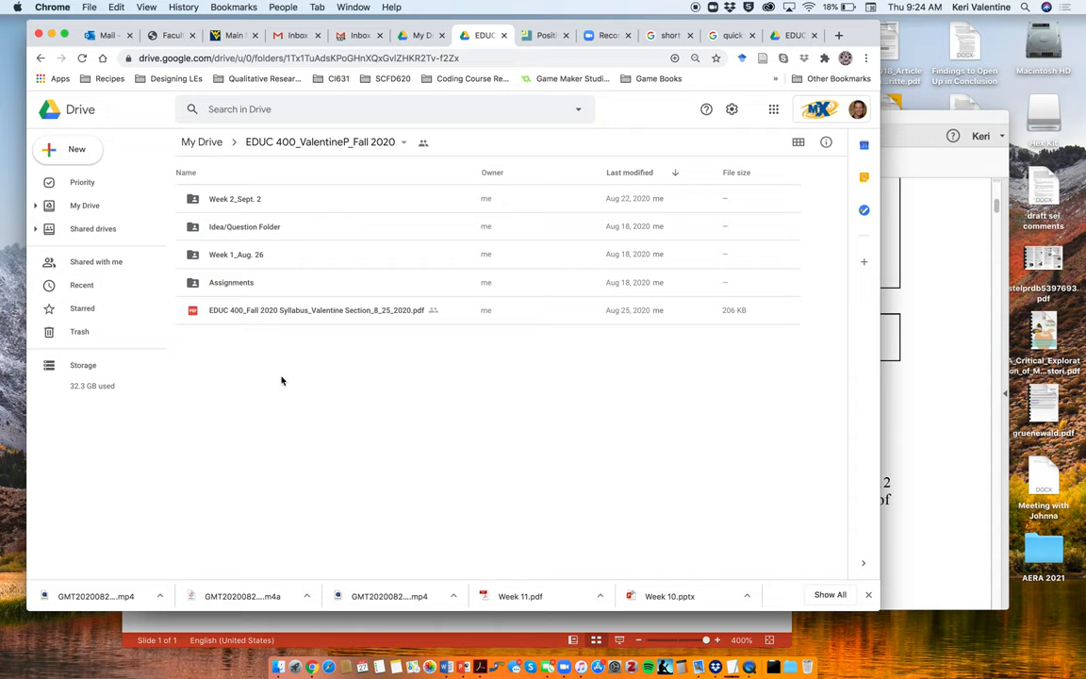
mouse_move(243, 198)
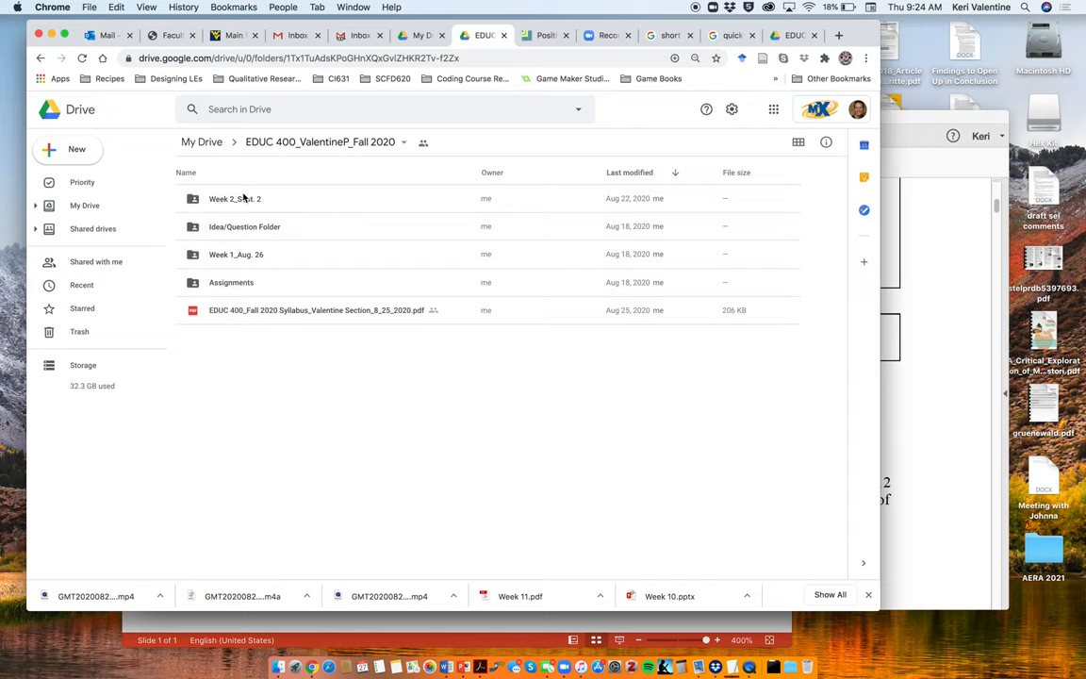